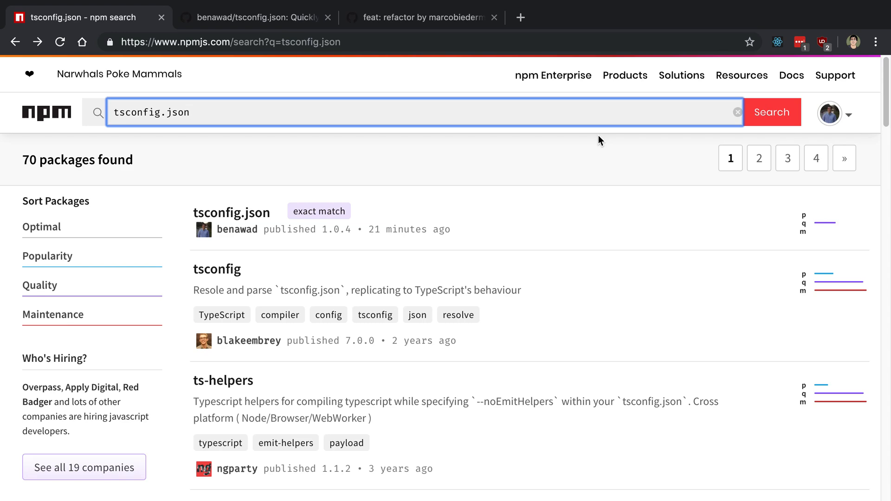
pyautogui.moveTo(232, 213)
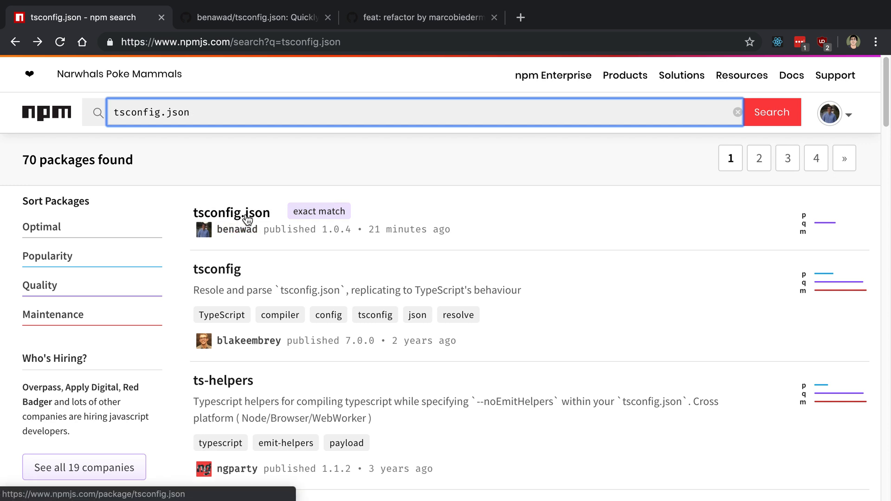
pyautogui.moveTo(384, 242)
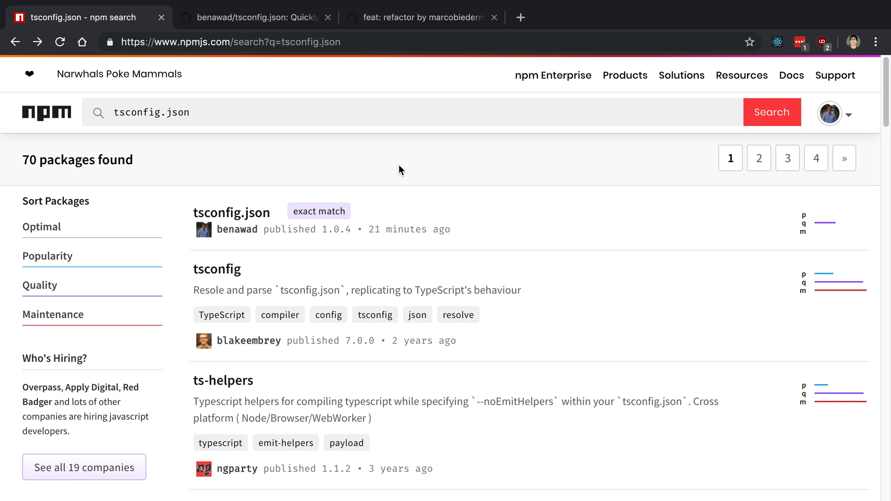
pyautogui.moveTo(441, 142)
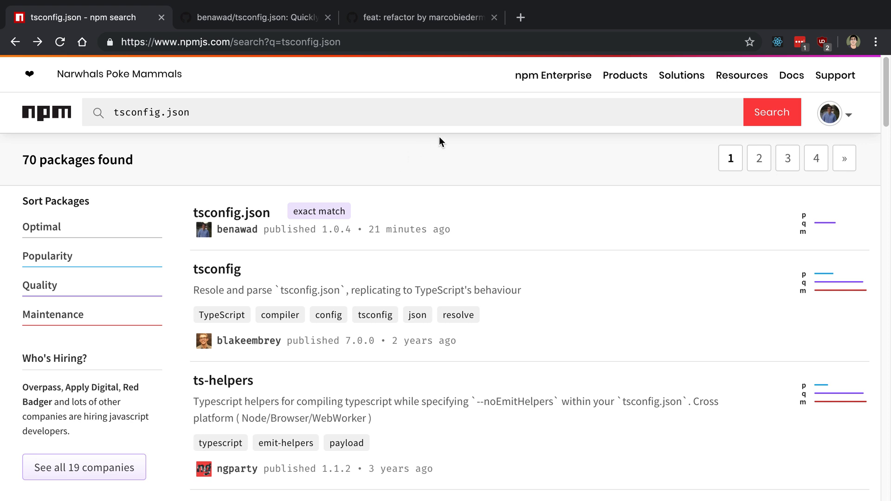
pyautogui.moveTo(518, 157)
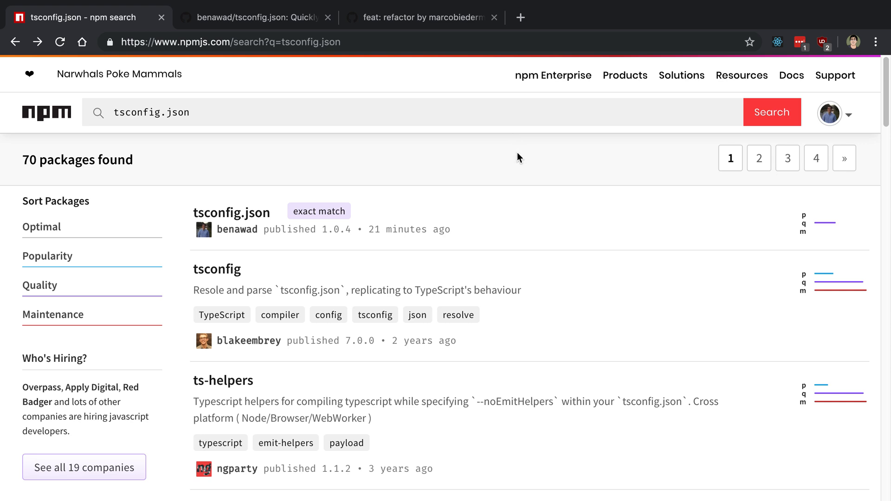
pyautogui.moveTo(496, 164)
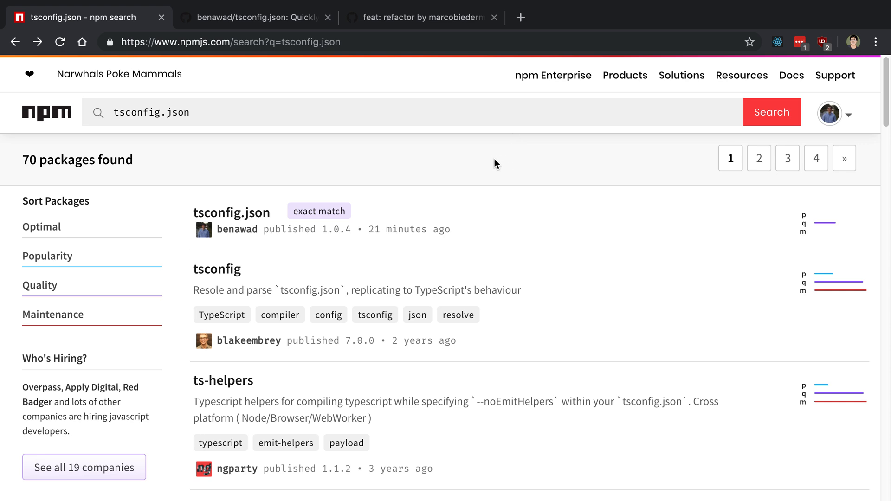
pyautogui.moveTo(551, 140)
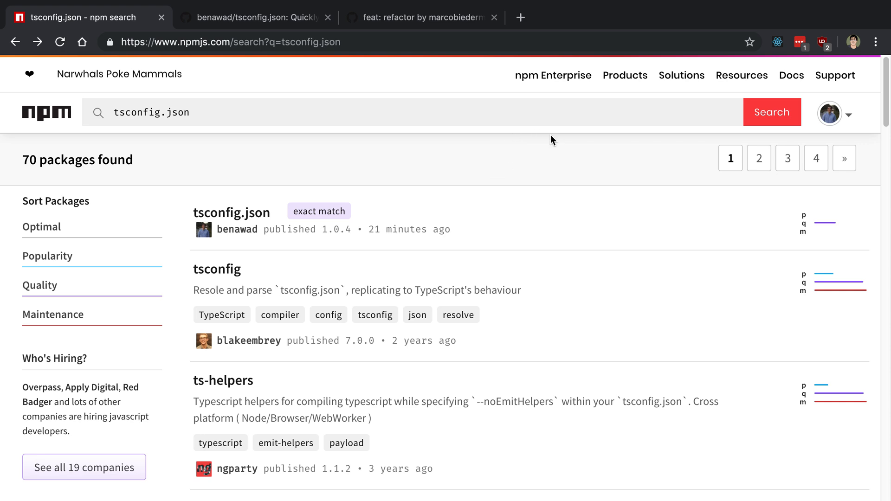
pyautogui.moveTo(560, 165)
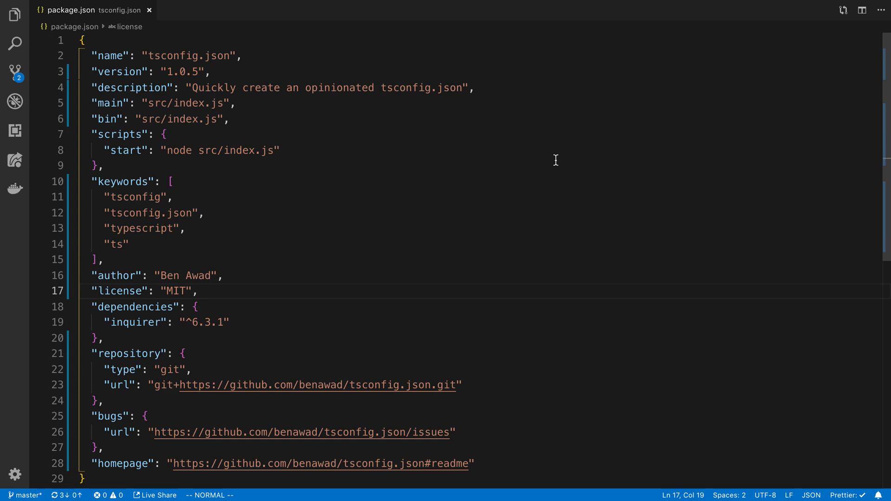
pyautogui.moveTo(306, 62)
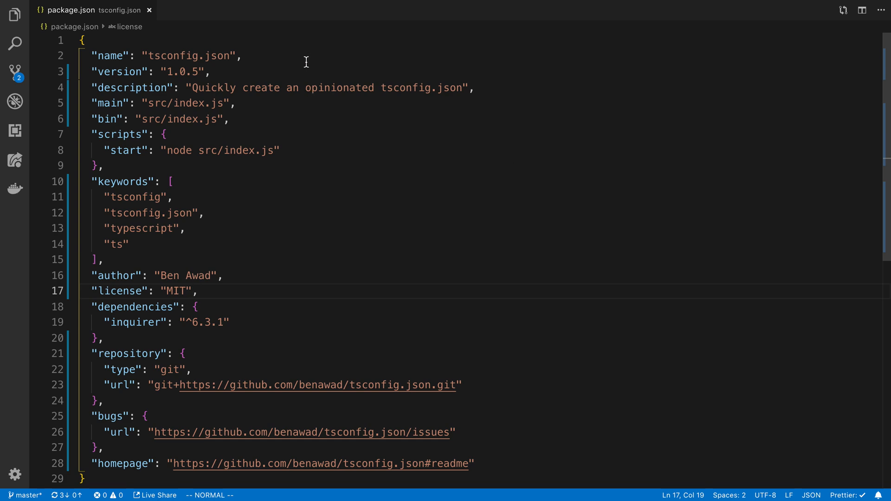
# Select the package.json name, version and main fields, then show the project file tree
pyautogui.doubleClick(184, 55)
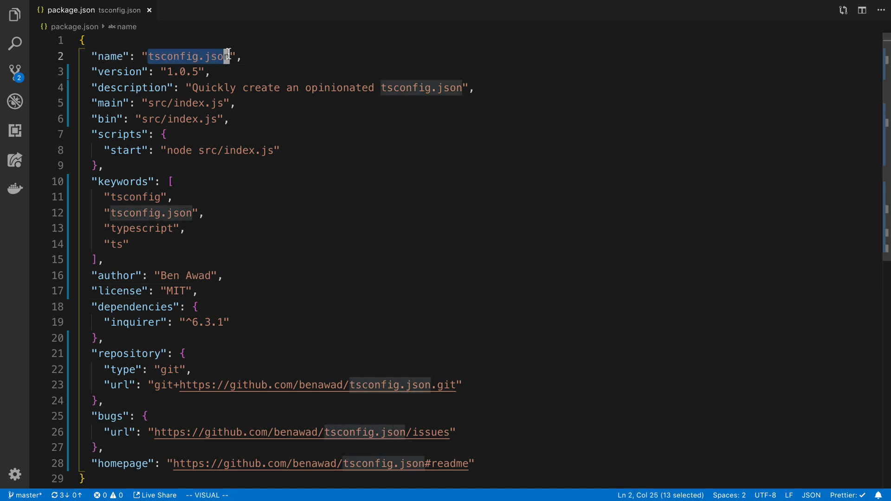
pyautogui.moveTo(112, 56)
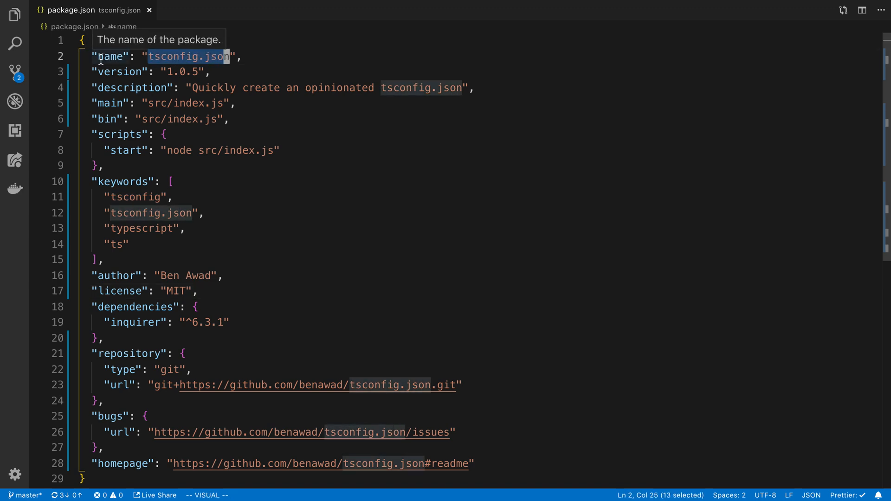
pyautogui.moveTo(153, 56)
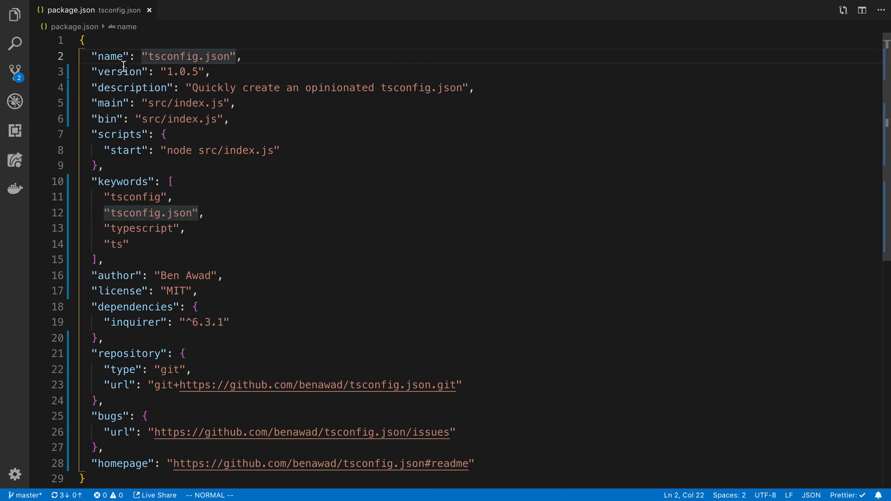
pyautogui.doubleClick(119, 71)
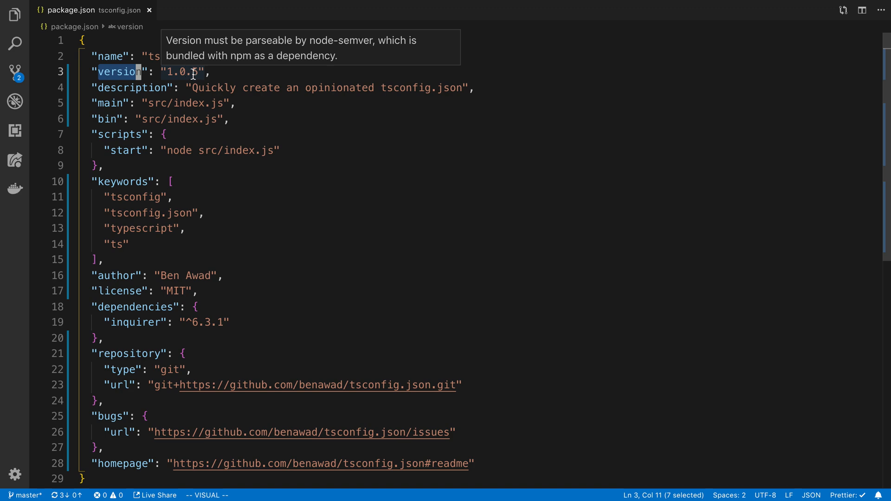
pyautogui.press('Escape')
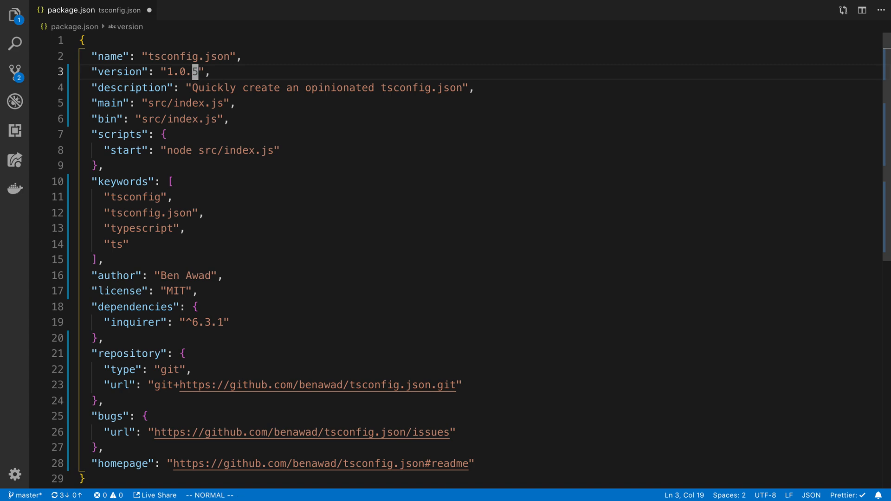
pyautogui.moveTo(179, 77)
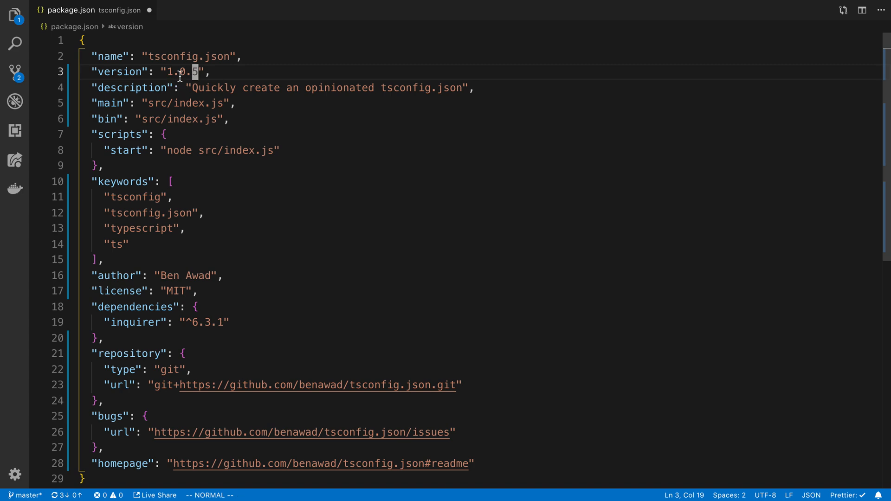
pyautogui.moveTo(187, 72)
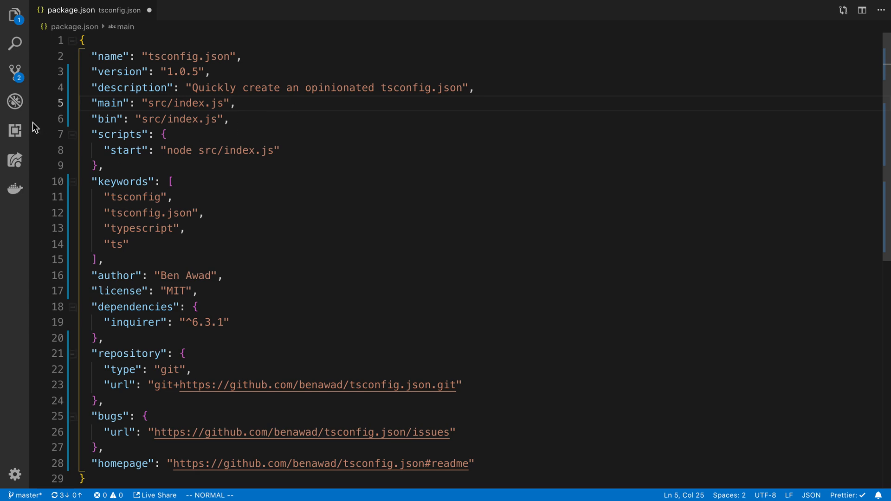
pyautogui.doubleClick(110, 103)
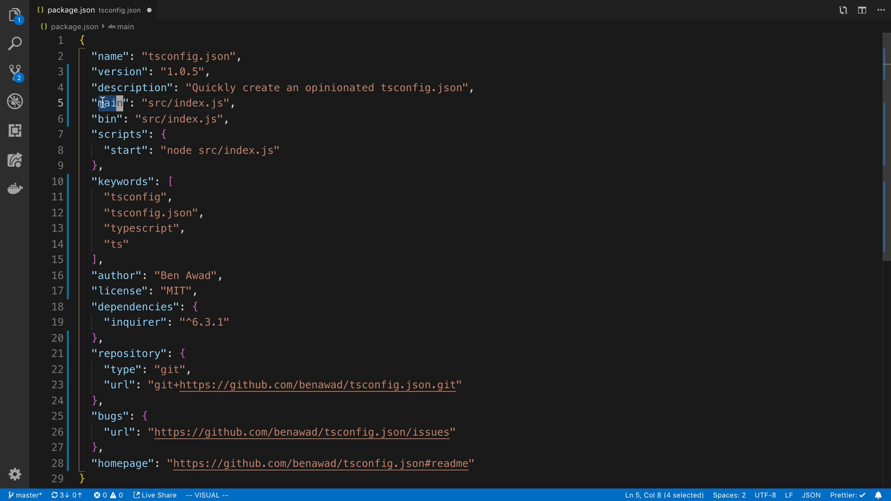
pyautogui.click(14, 16)
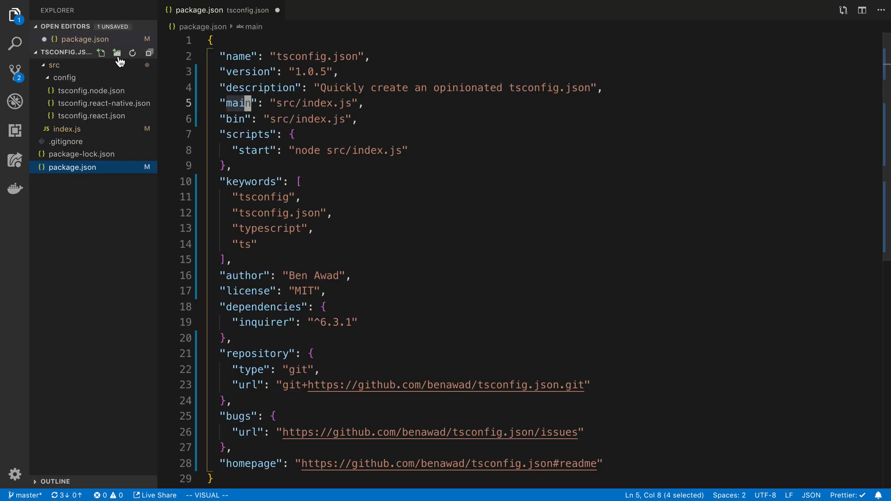
pyautogui.moveTo(23, 180)
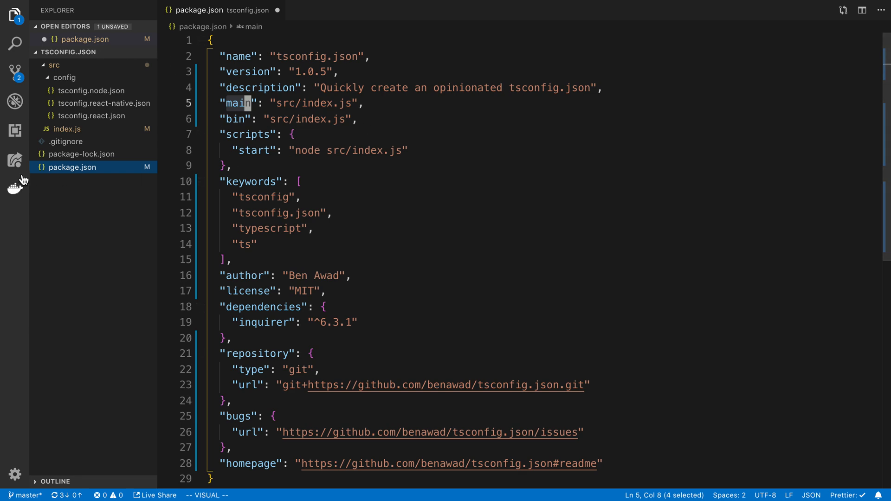
pyautogui.moveTo(56, 134)
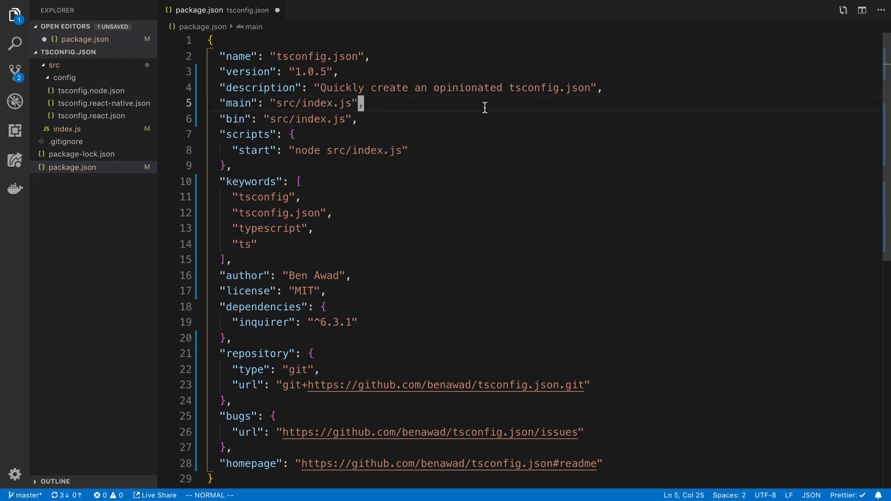
pyautogui.moveTo(479, 104)
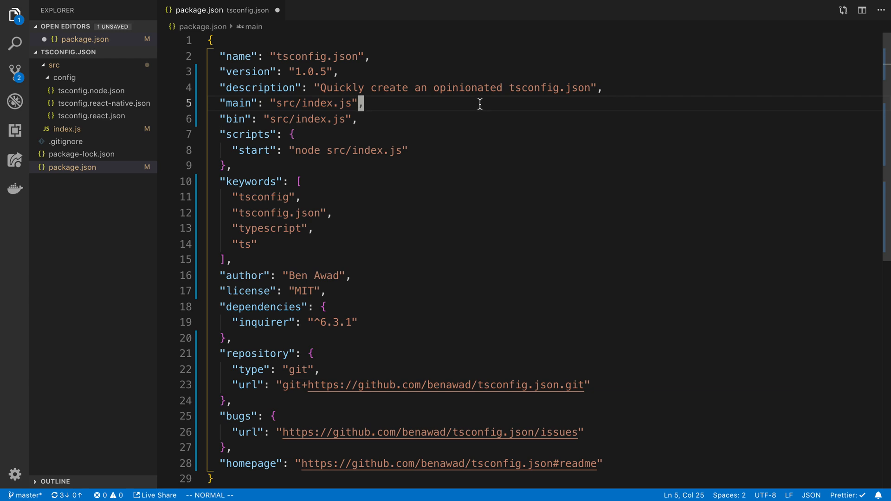
pyautogui.moveTo(451, 117)
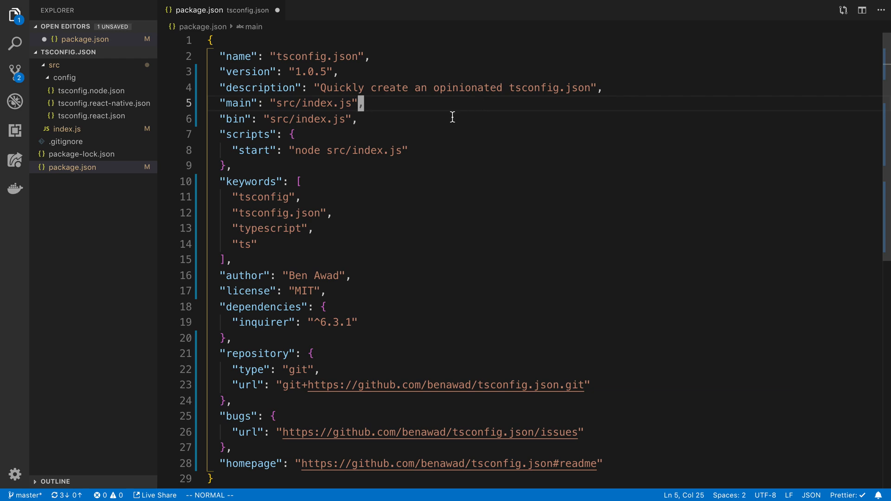
pyautogui.moveTo(397, 201)
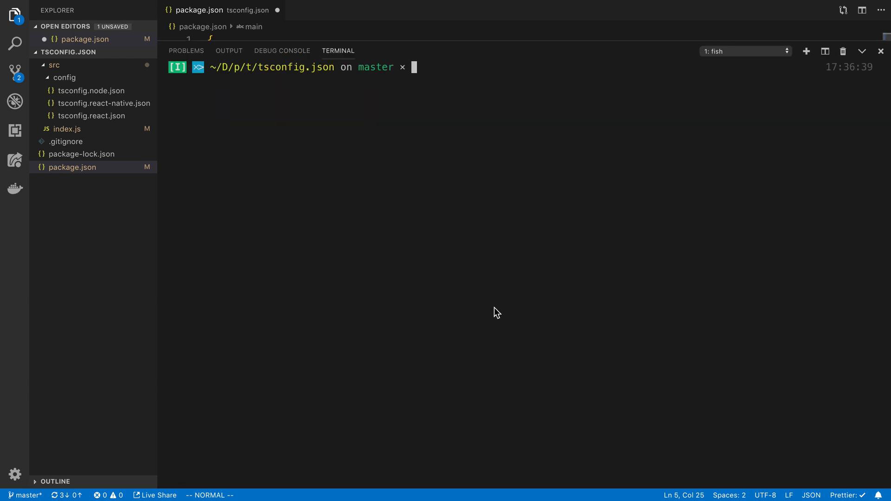
pyautogui.write('tset')
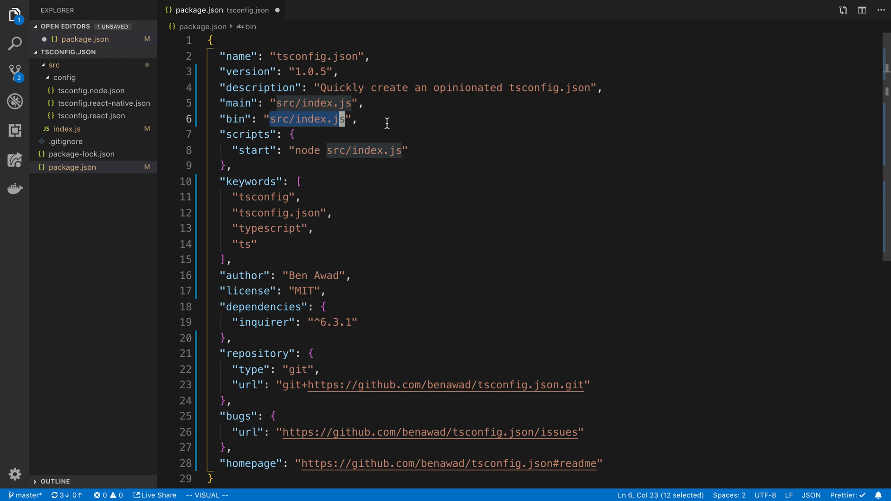
pyautogui.press('Escape')
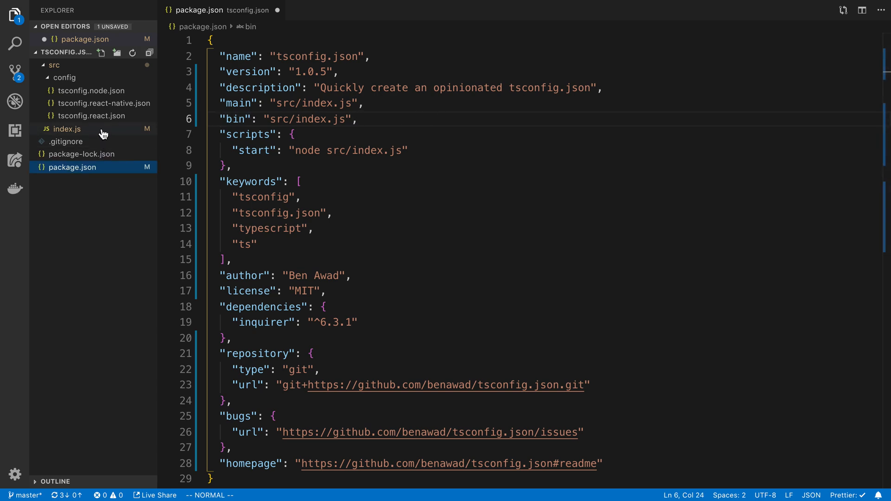
# Open src/index.js to view the shebang line and inquirer prompt code
pyautogui.click(67, 129)
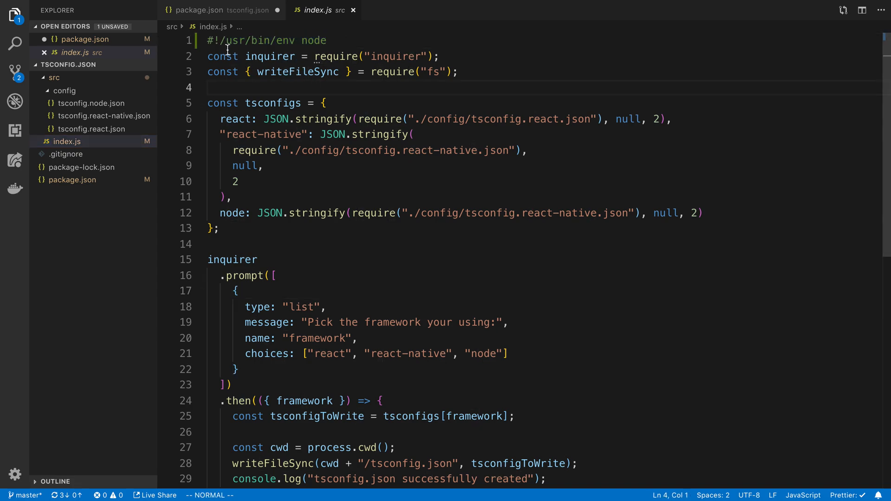
pyautogui.moveTo(328, 41)
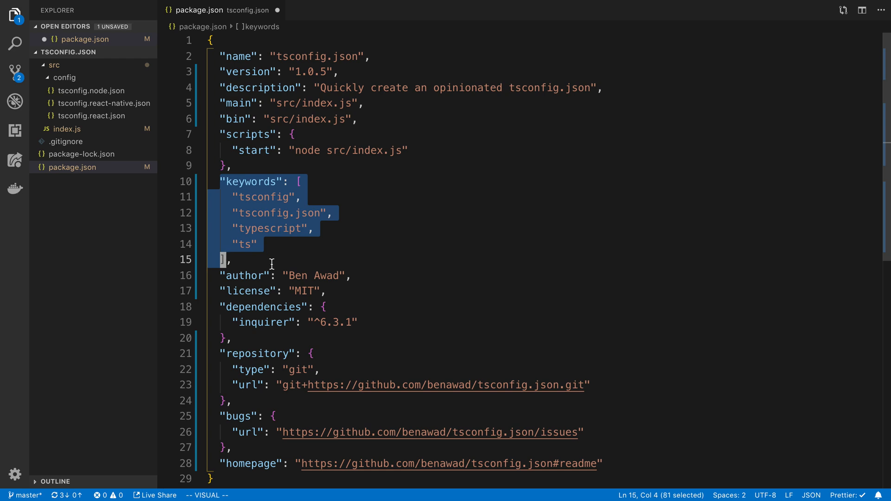
pyautogui.press('Escape')
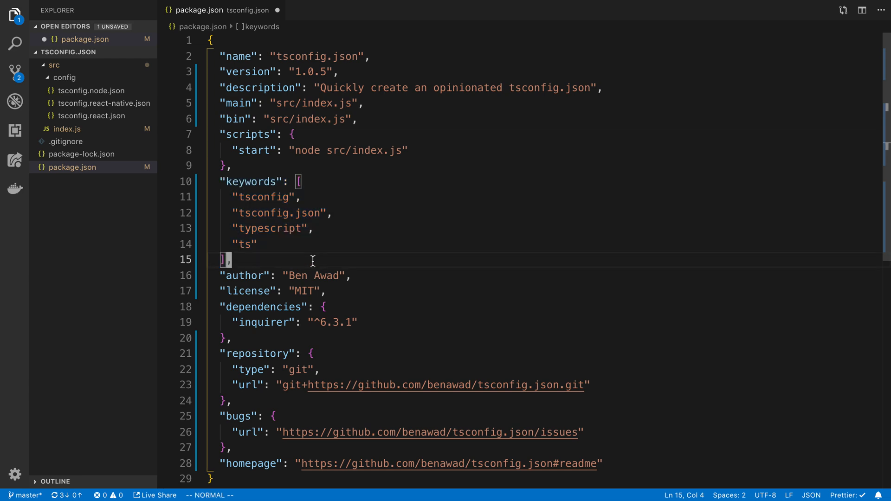
pyautogui.scroll(-3)
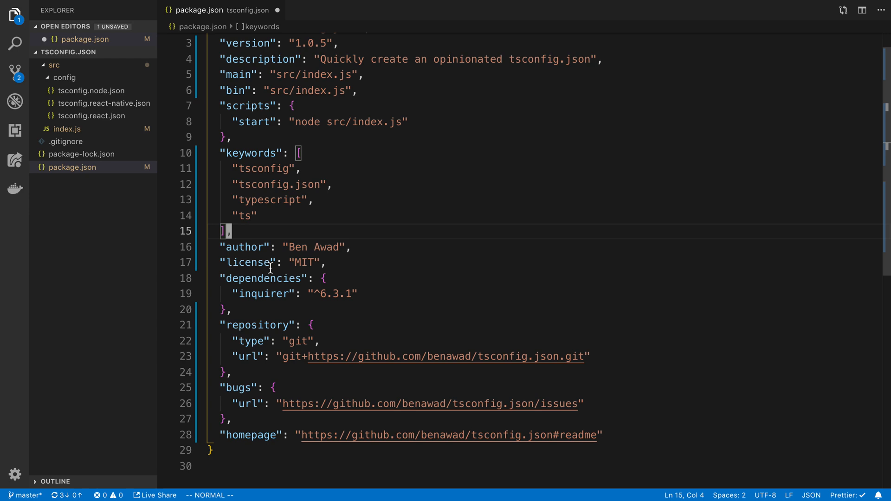
pyautogui.click(249, 246)
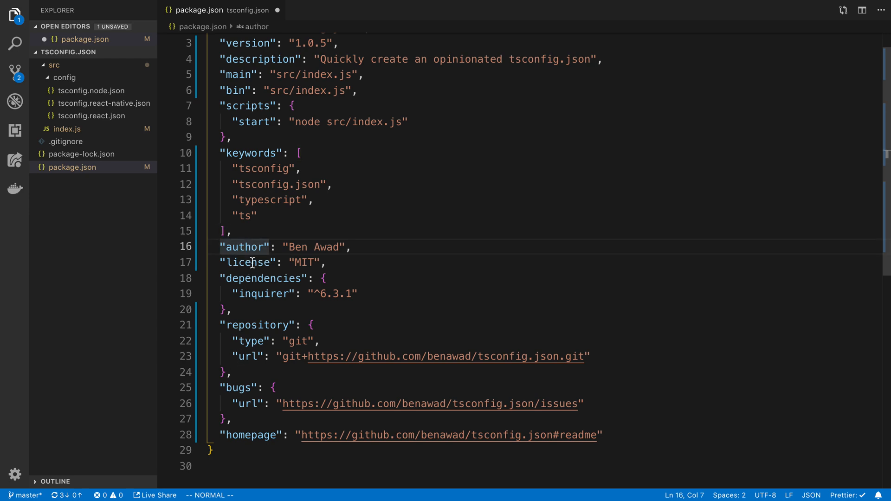
pyautogui.click(247, 261)
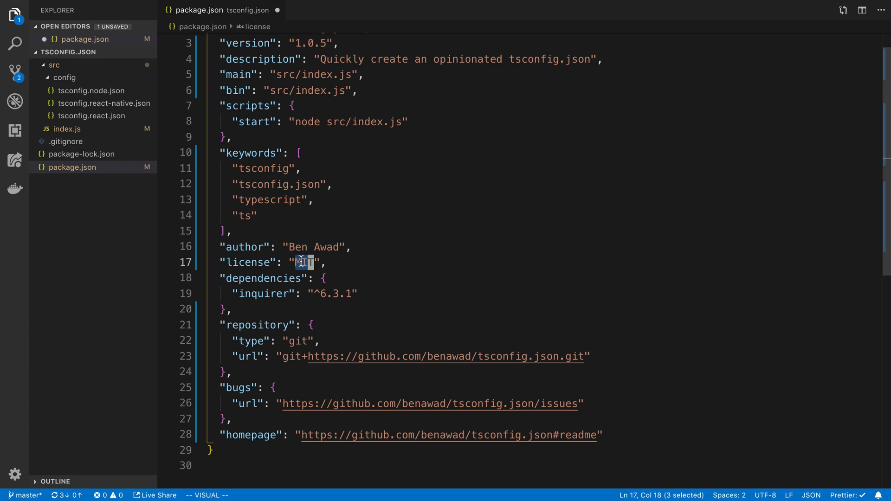
pyautogui.press('Escape')
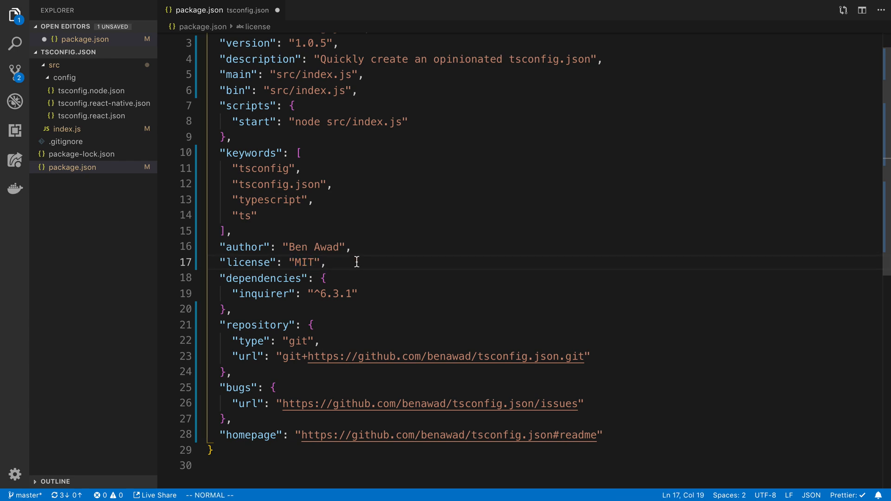
pyautogui.scroll(-3)
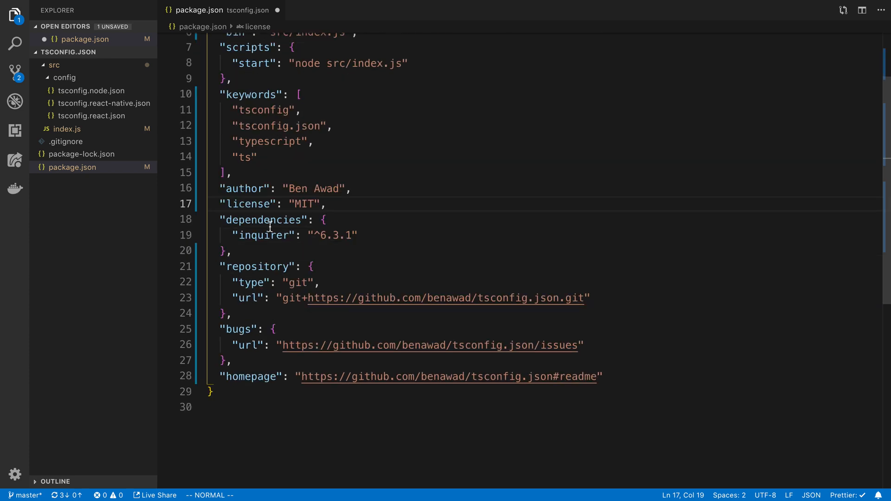
pyautogui.doubleClick(261, 220)
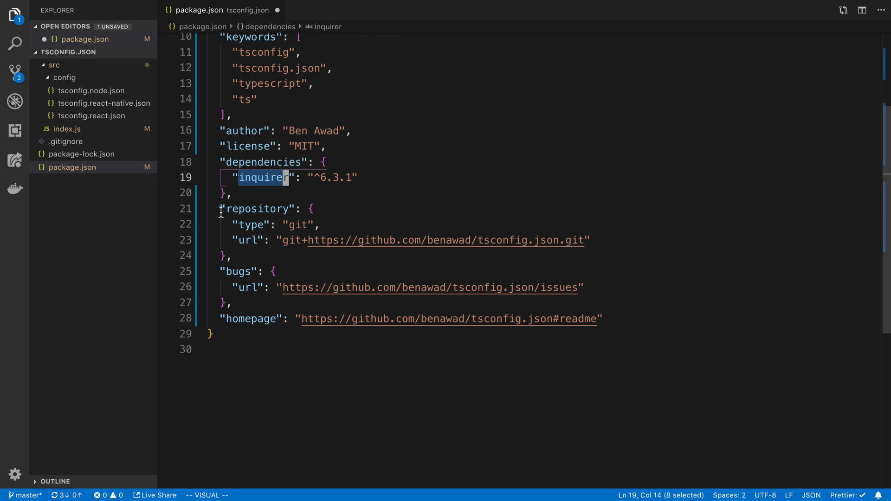
pyautogui.press('Escape')
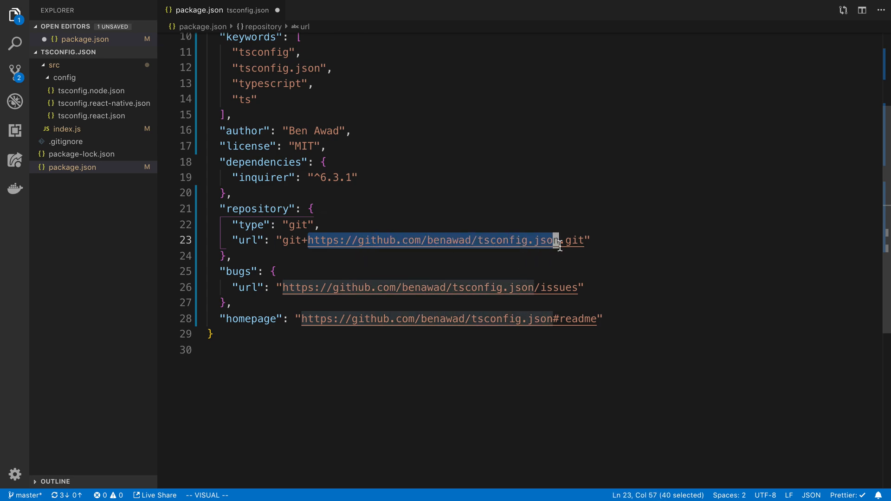
pyautogui.moveTo(306, 245)
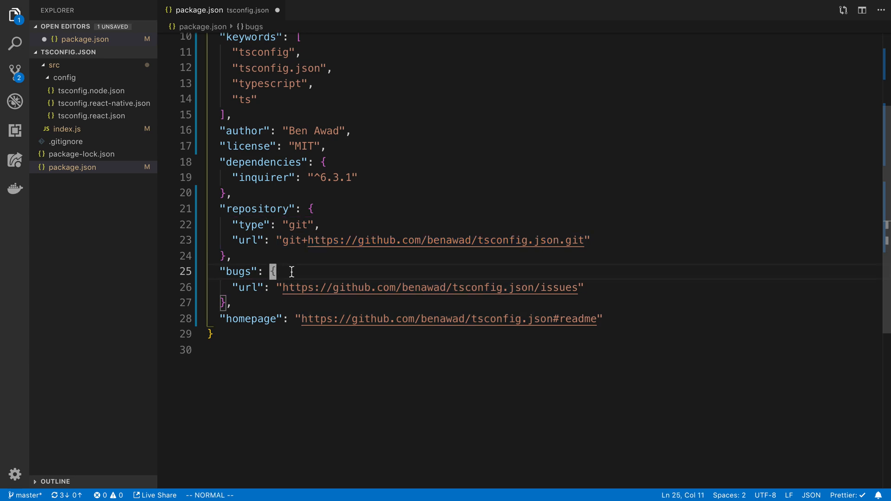
pyautogui.moveTo(536, 287)
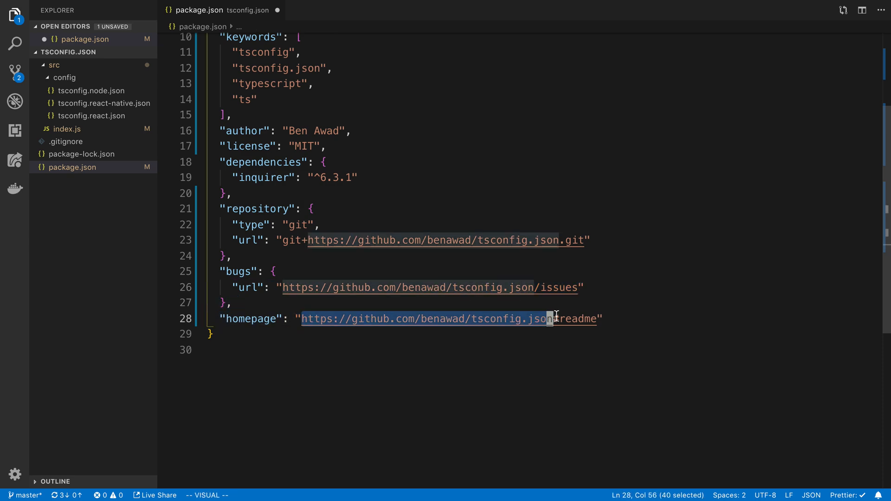
pyautogui.press('Escape')
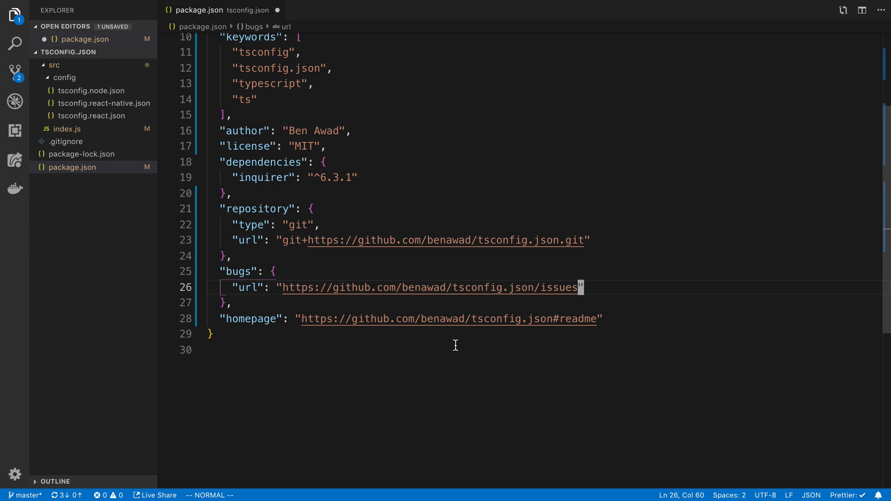
pyautogui.scroll(3)
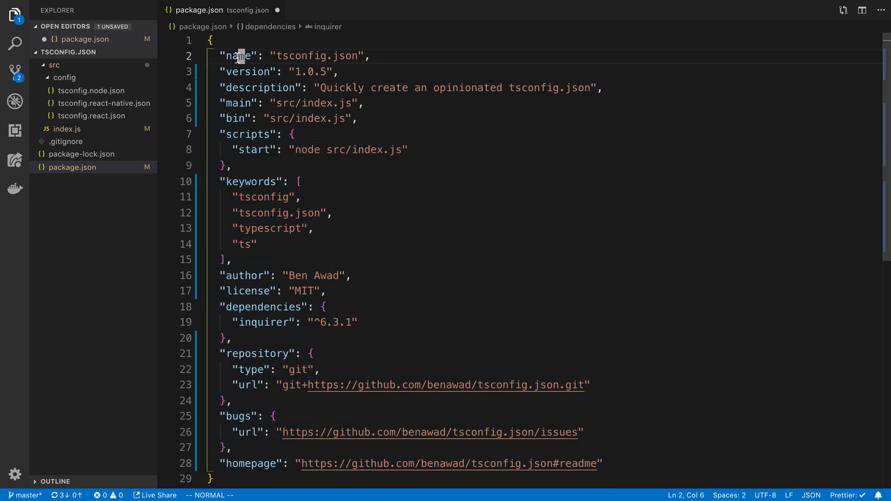
pyautogui.click(243, 103)
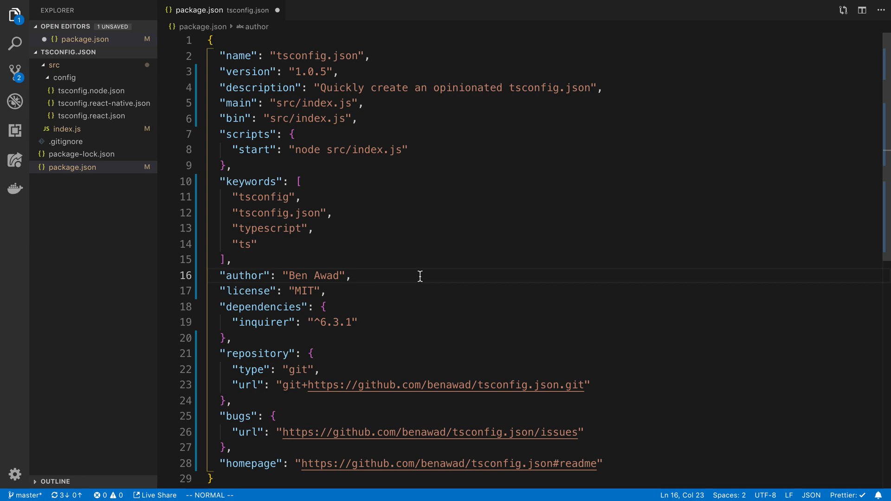
pyautogui.click(310, 228)
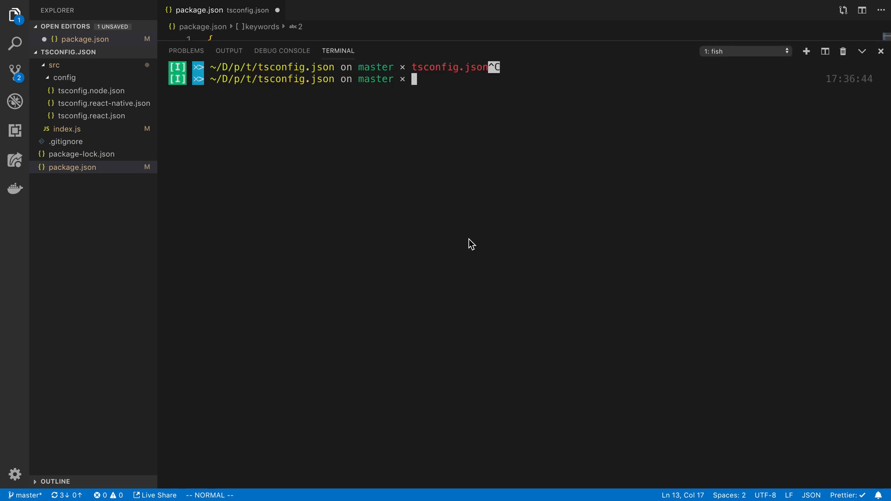
# Run npm ls tsconfig.json and login --scope=bjawad, then npm publish for version 1.0.5
pyautogui.write('npm ls tsconfig.json')
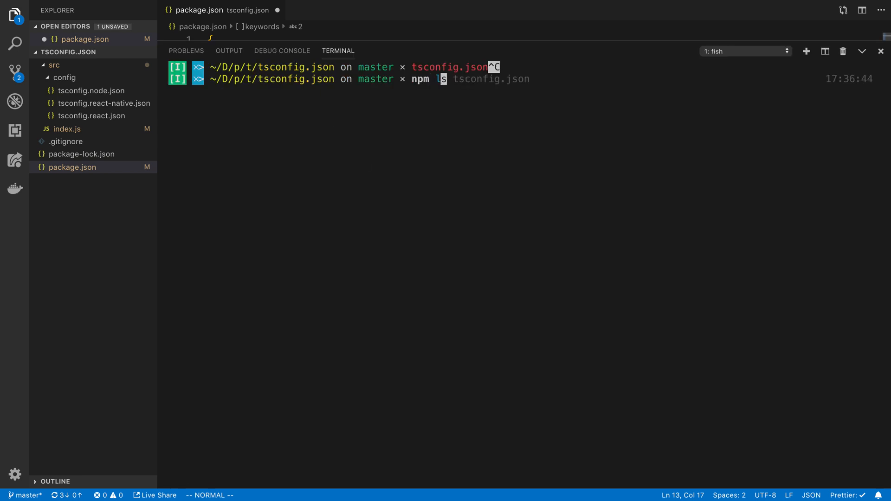
pyautogui.write('login --scope=bjawad')
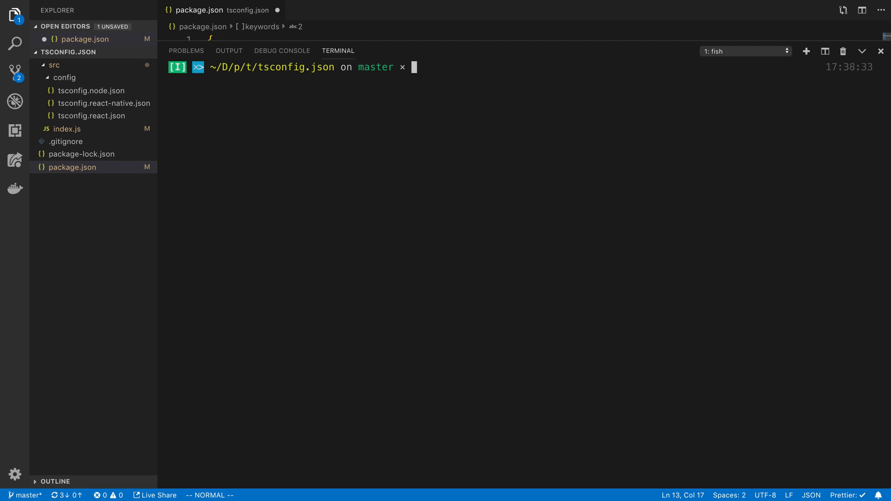
pyautogui.write('npm publish')
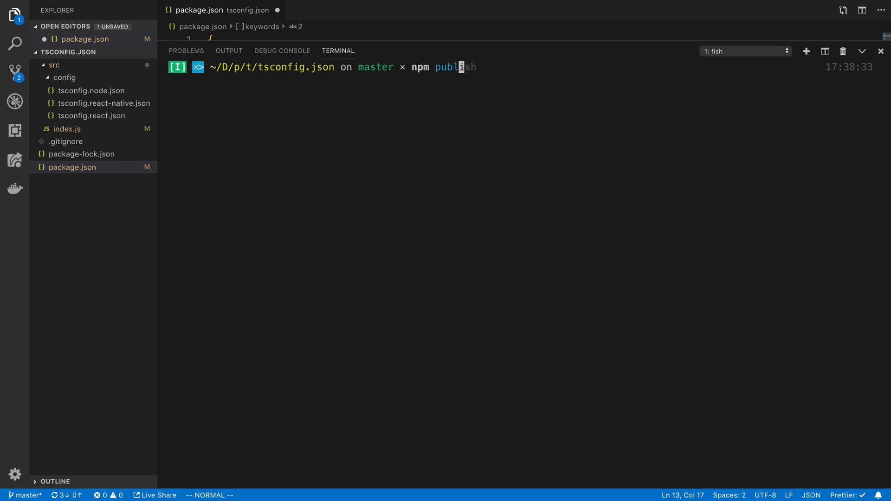
pyautogui.press('Return')
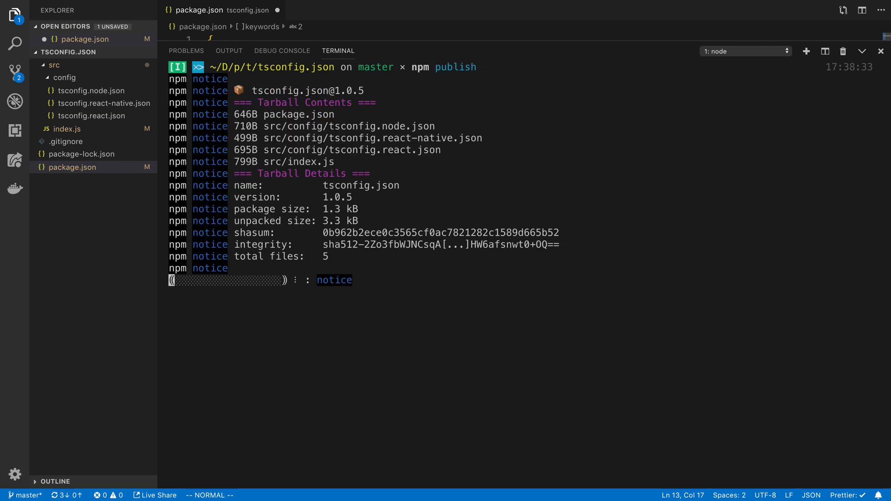
pyautogui.moveTo(456, 304)
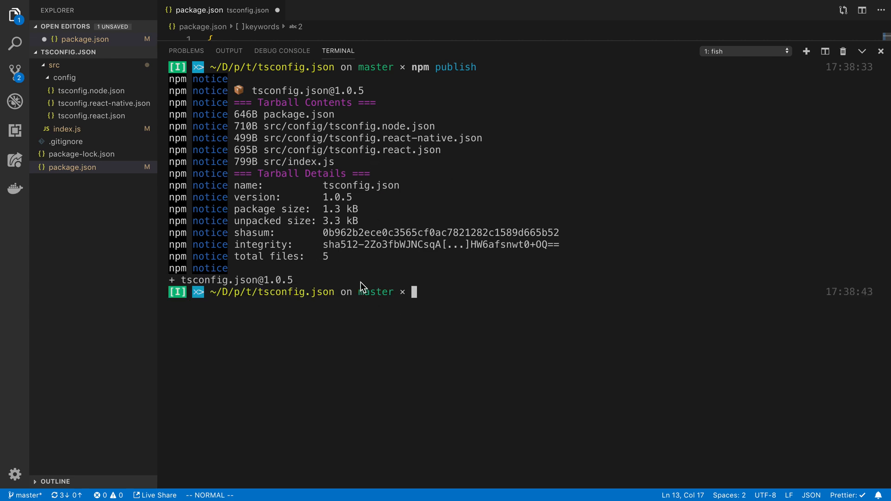
pyautogui.moveTo(238, 302)
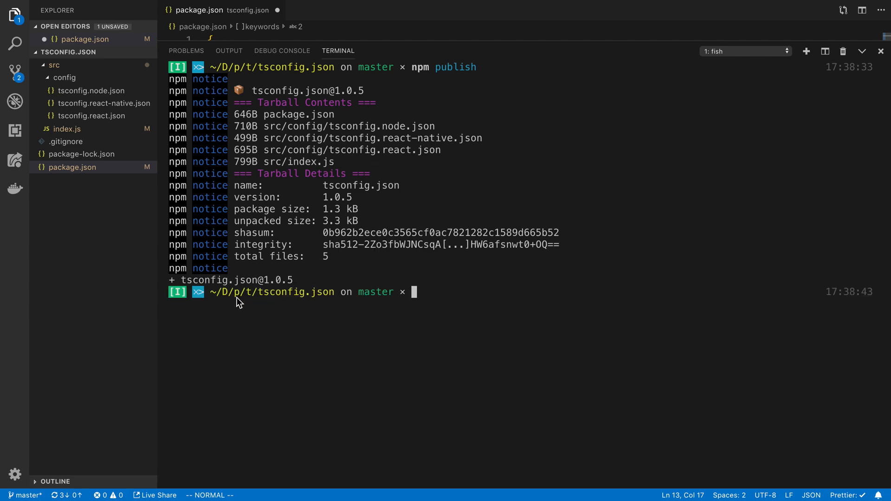
pyautogui.moveTo(301, 286)
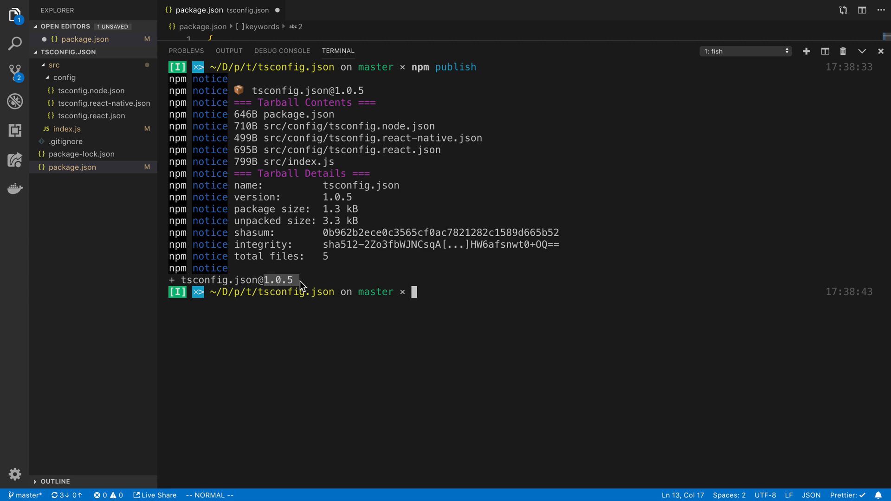
pyautogui.moveTo(730, 326)
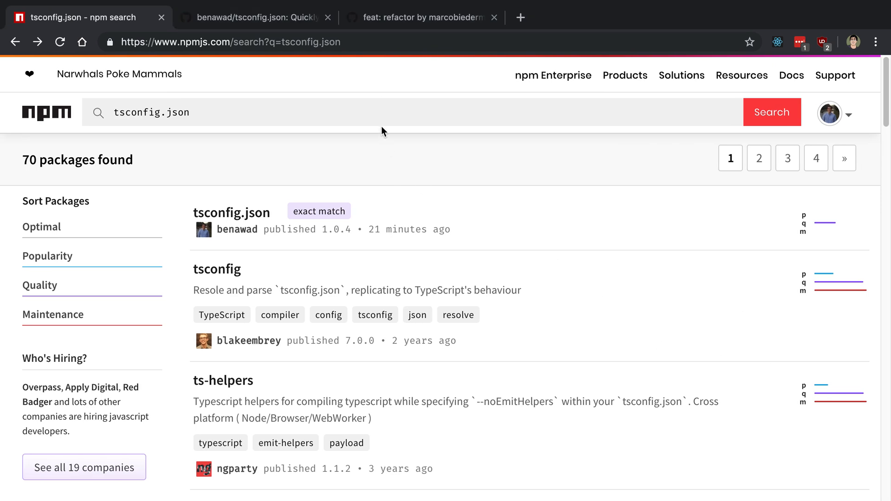
# On the tsconfig.json GitHub repo, leave the description unchanged and start creating a new file
pyautogui.click(254, 17)
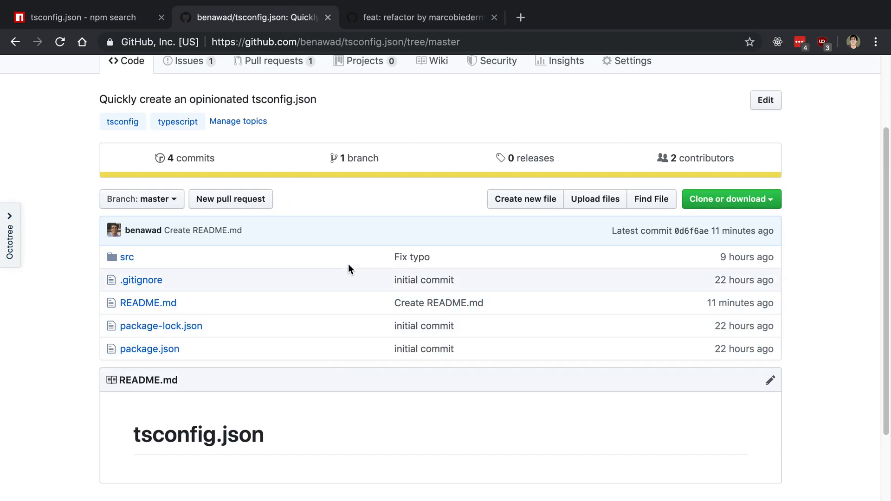
pyautogui.scroll(3)
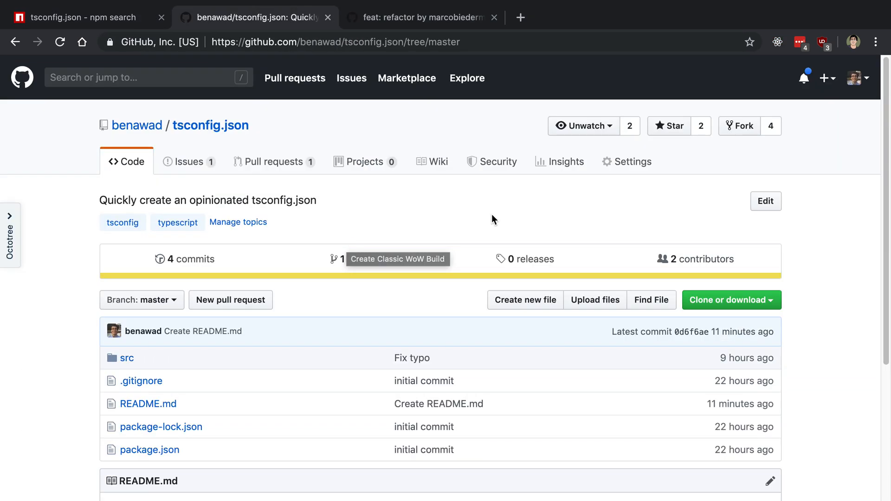
pyautogui.click(765, 201)
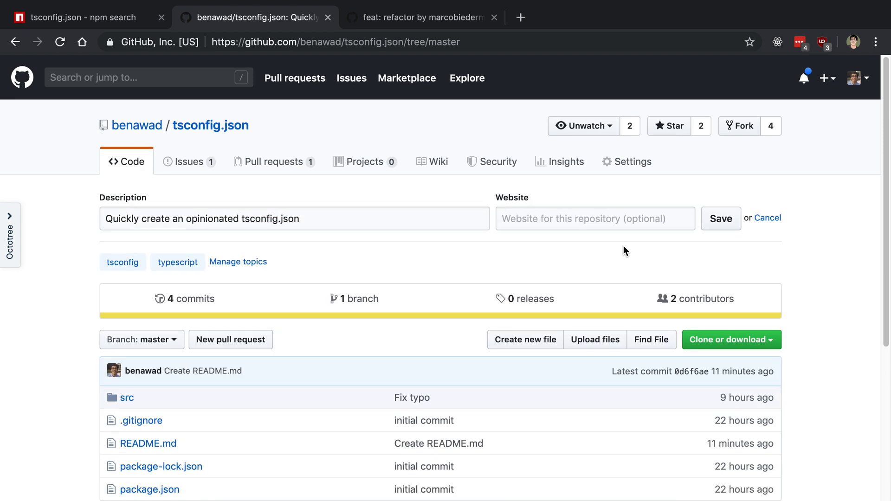
pyautogui.click(719, 218)
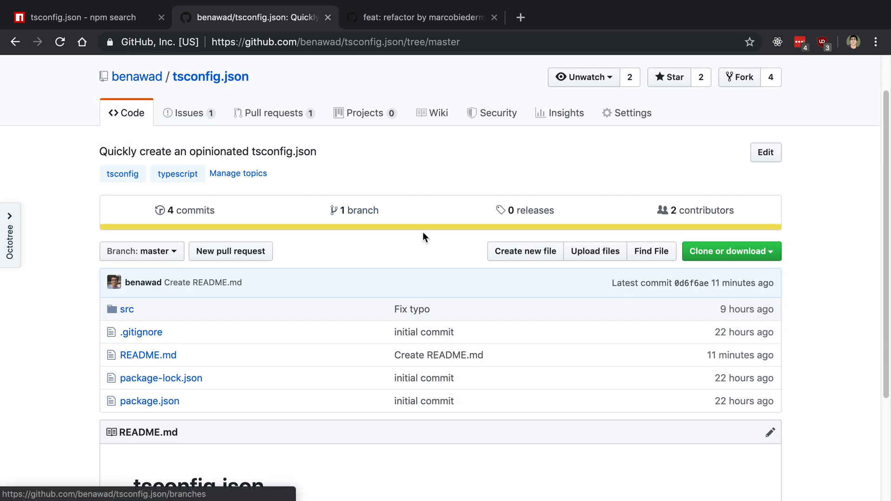
pyautogui.scroll(-3)
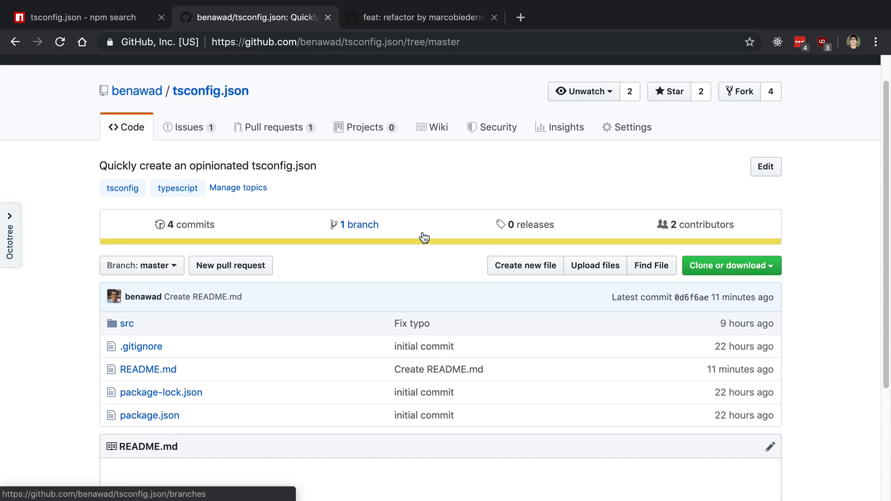
pyautogui.scroll(3)
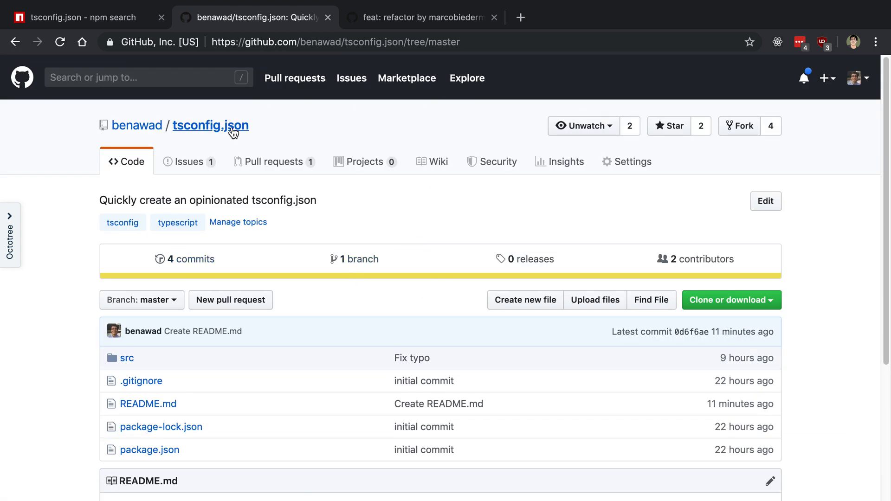
pyautogui.click(523, 300)
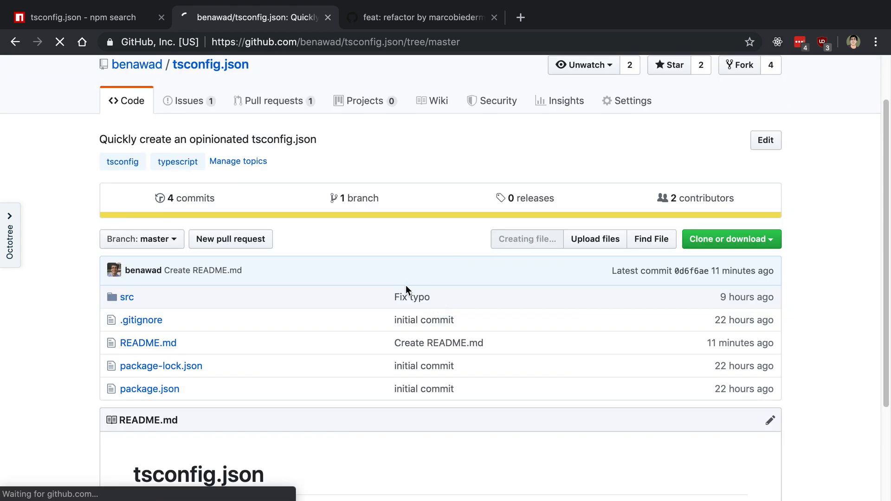
# Name the new file LICENSE and fill it with the MIT License template
pyautogui.click(525, 239)
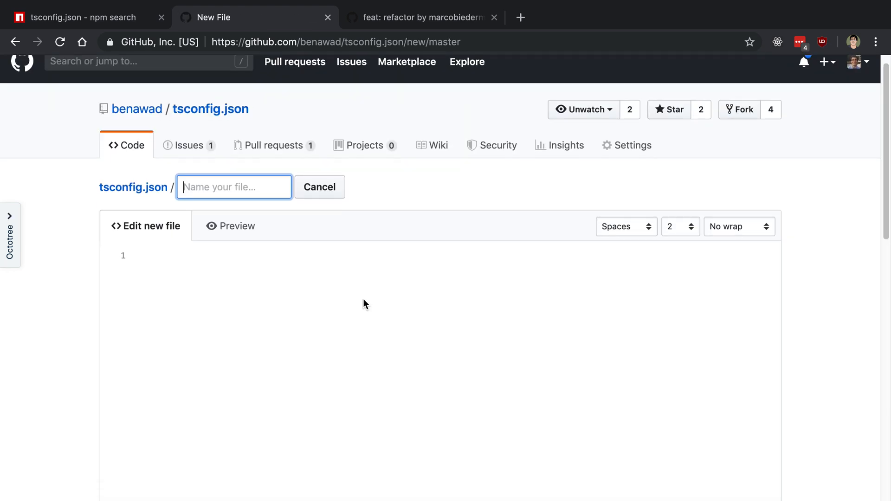
pyautogui.write('LICE')
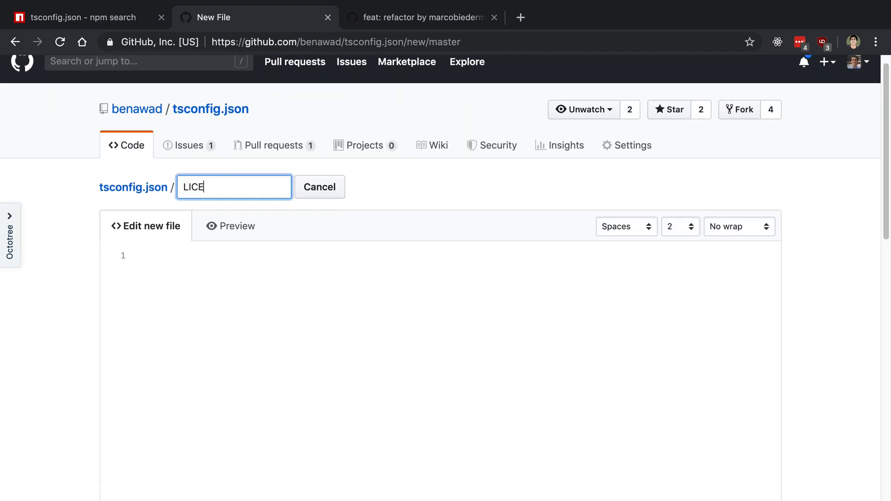
pyautogui.write('NSE')
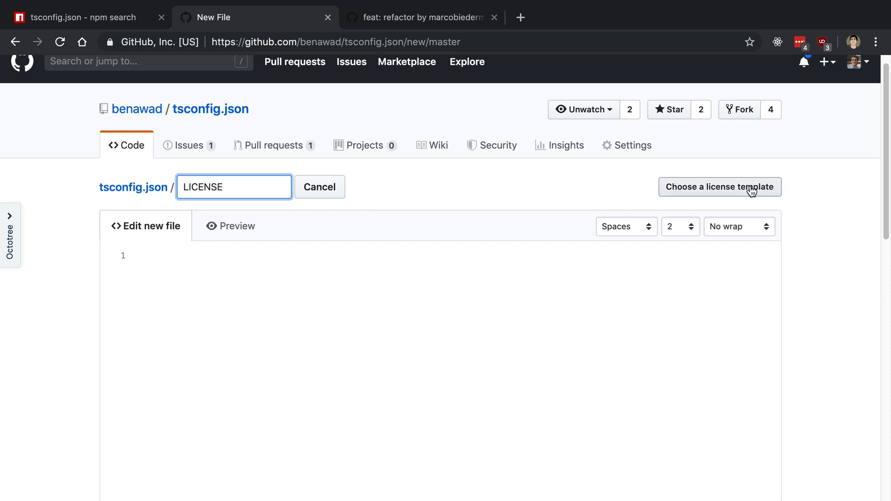
pyautogui.click(719, 186)
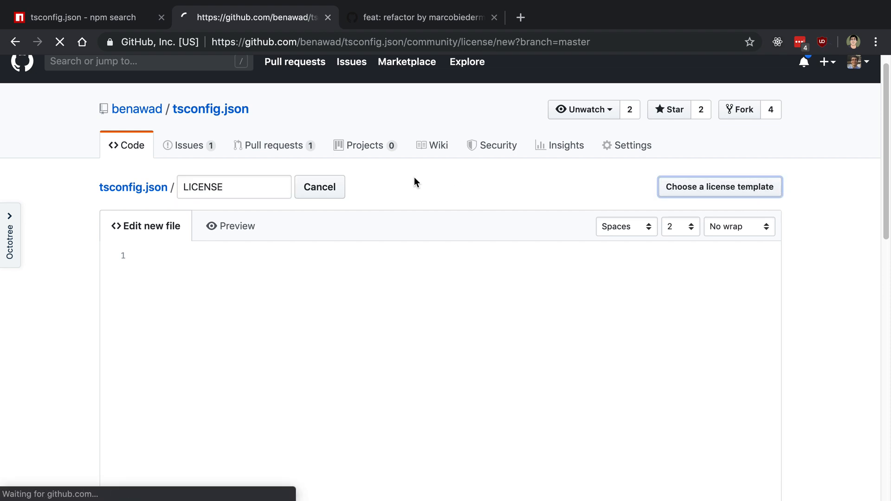
pyautogui.click(719, 187)
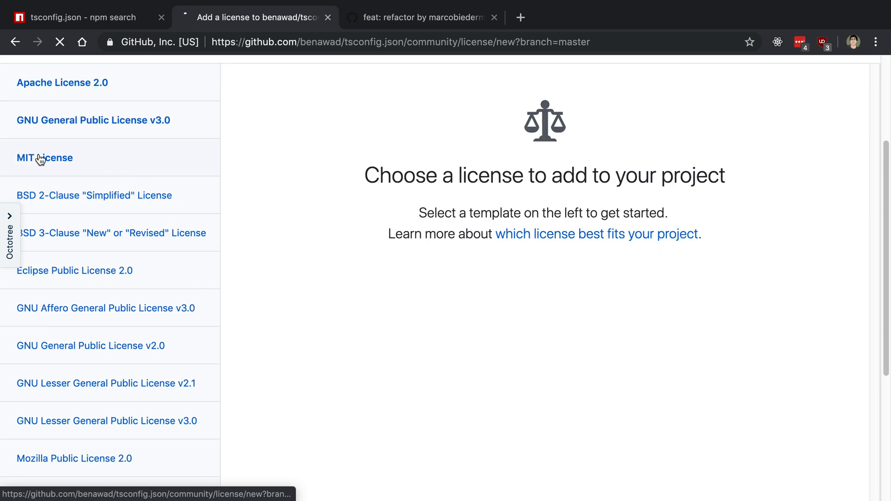
pyautogui.click(45, 158)
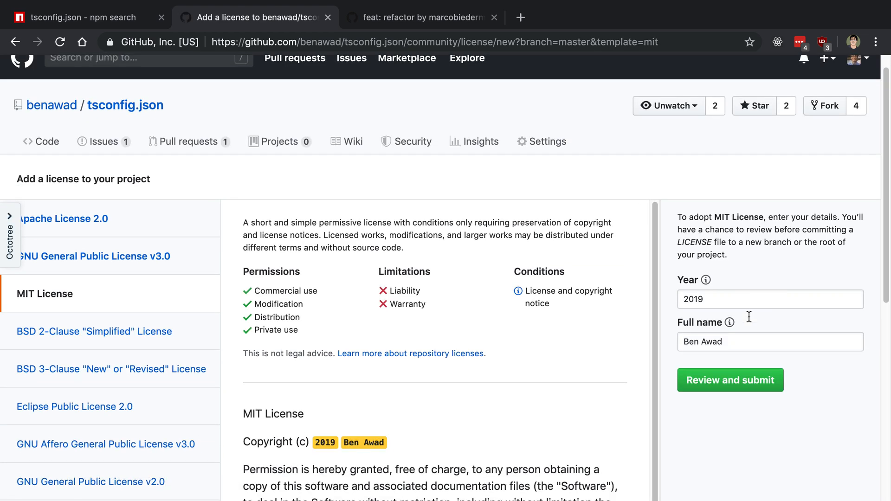
pyautogui.scroll(-3)
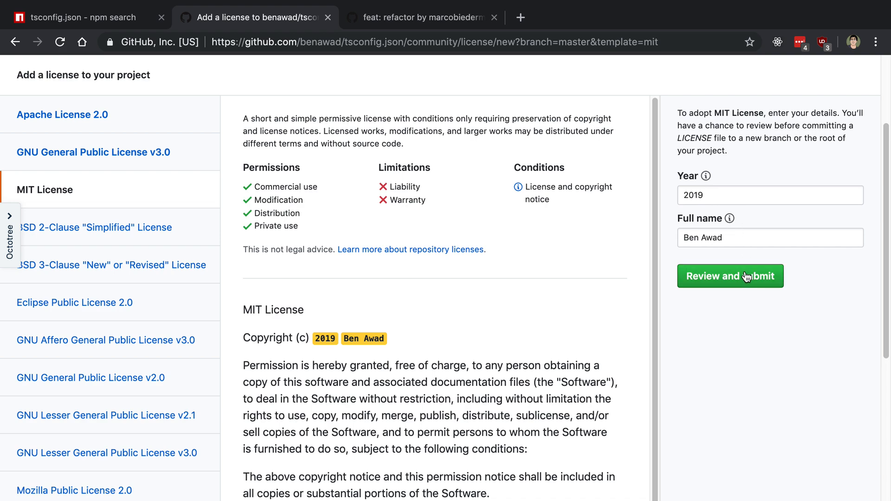
pyautogui.click(730, 276)
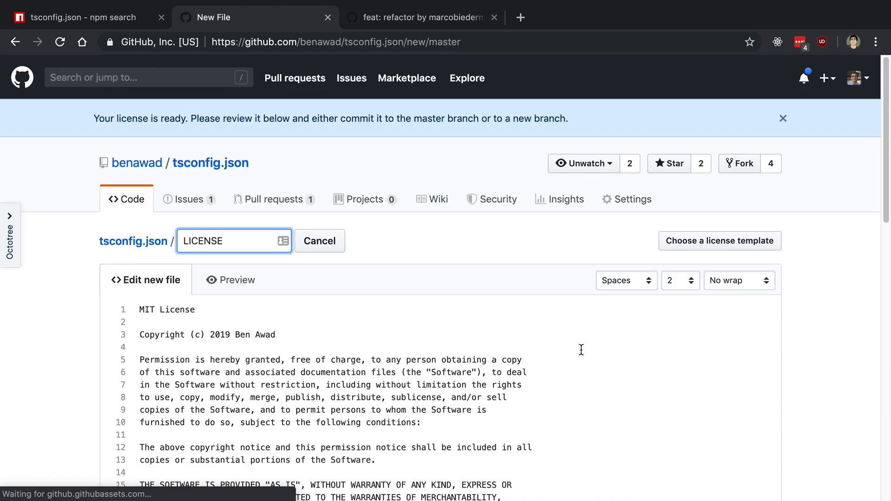
# Commit the LICENSE file to a new branch named add-license-1
pyautogui.scroll(-3)
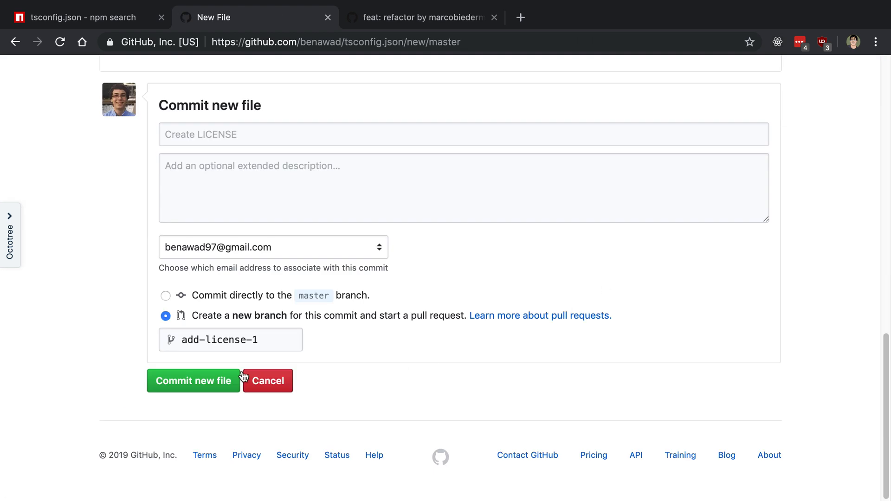
pyautogui.click(193, 379)
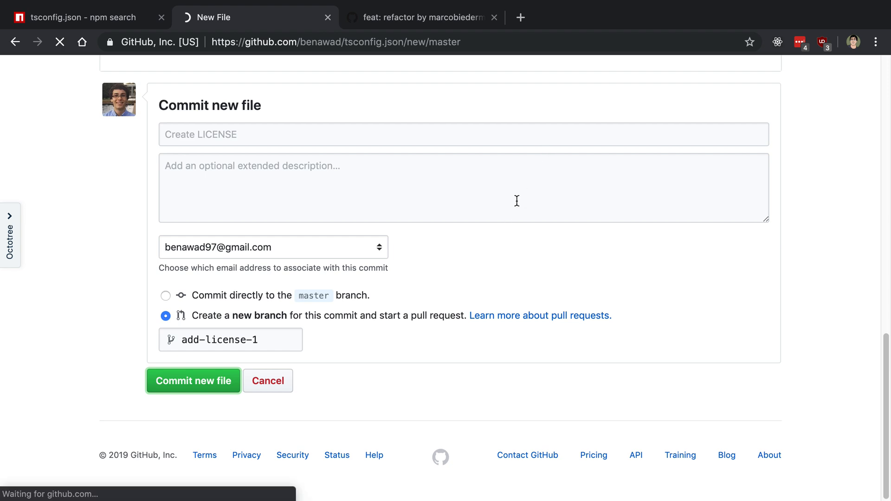
pyautogui.click(193, 380)
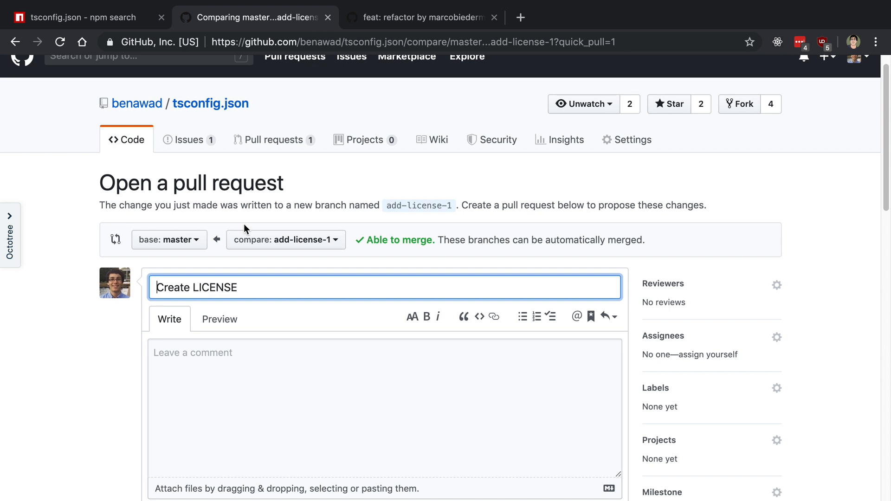
# Create pull request #4 'Create LICENSE' from add-license-1 and confirm its merge
pyautogui.scroll(-3)
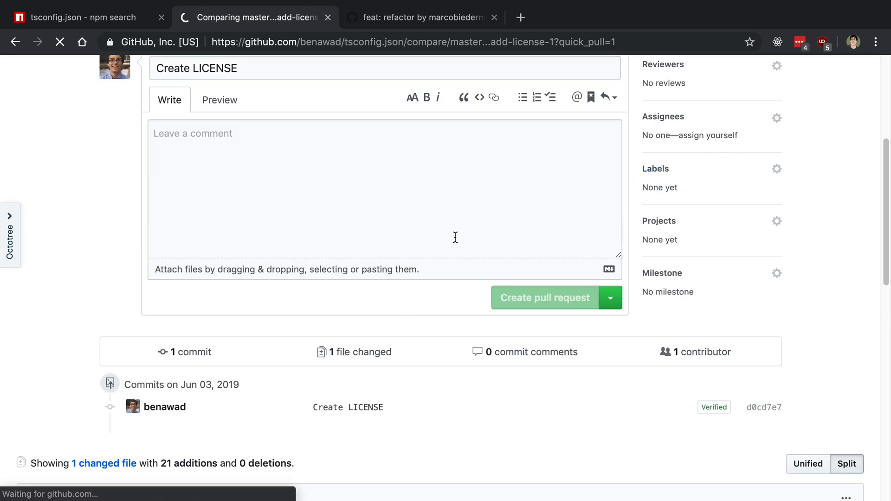
pyautogui.click(543, 297)
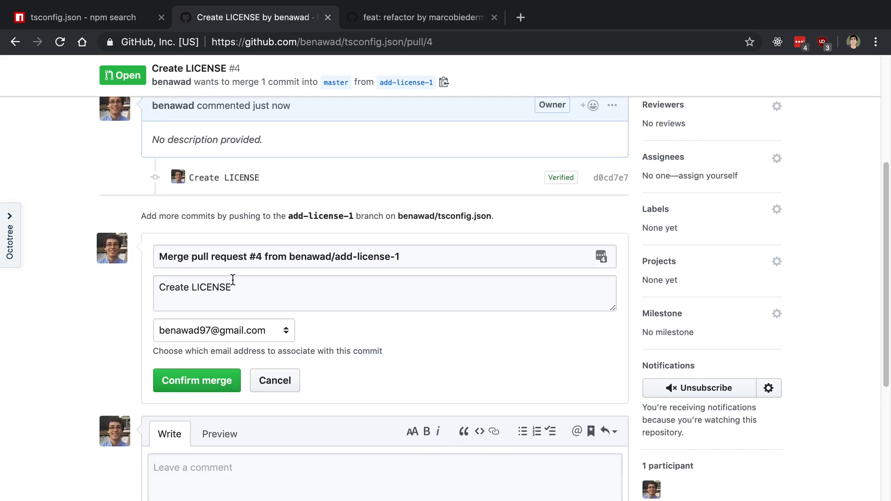
pyautogui.click(196, 380)
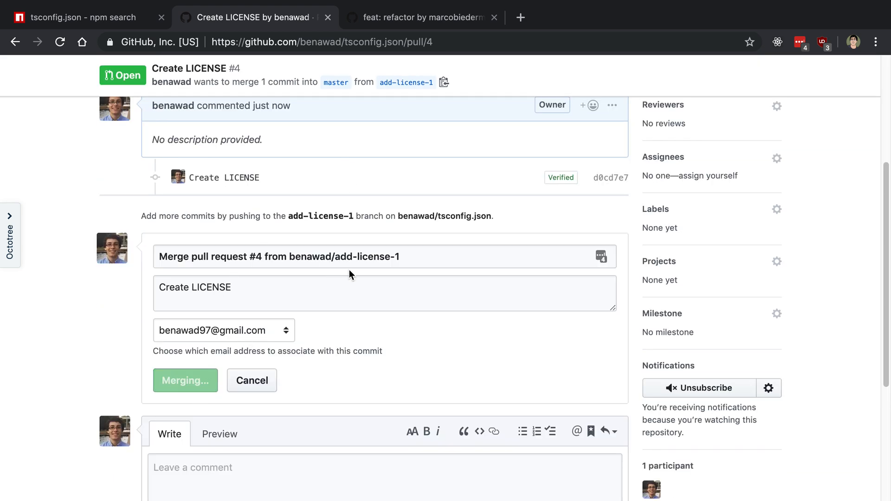
pyautogui.click(185, 380)
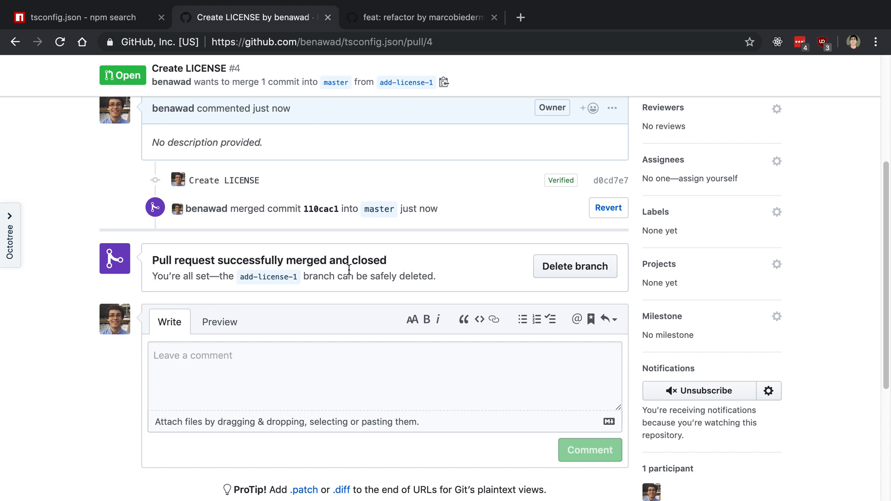
pyautogui.scroll(3)
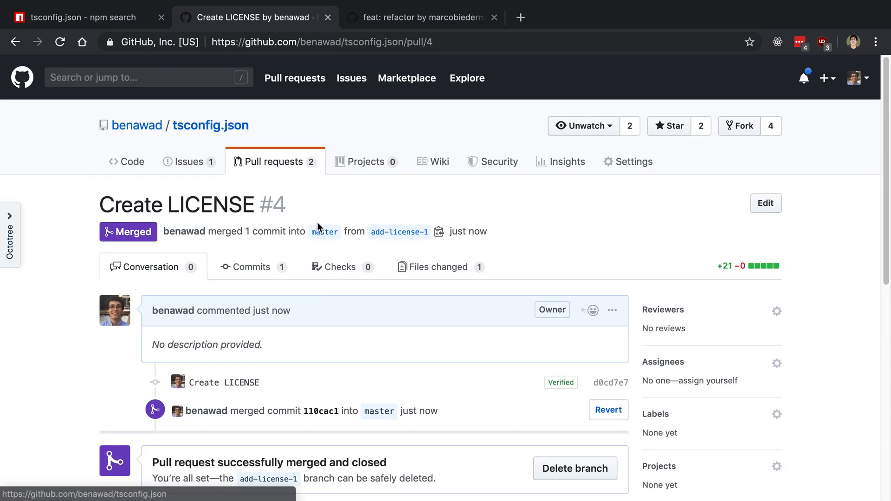
# Open pull request #3 'feat: refactor' and merge it into master
pyautogui.click(274, 161)
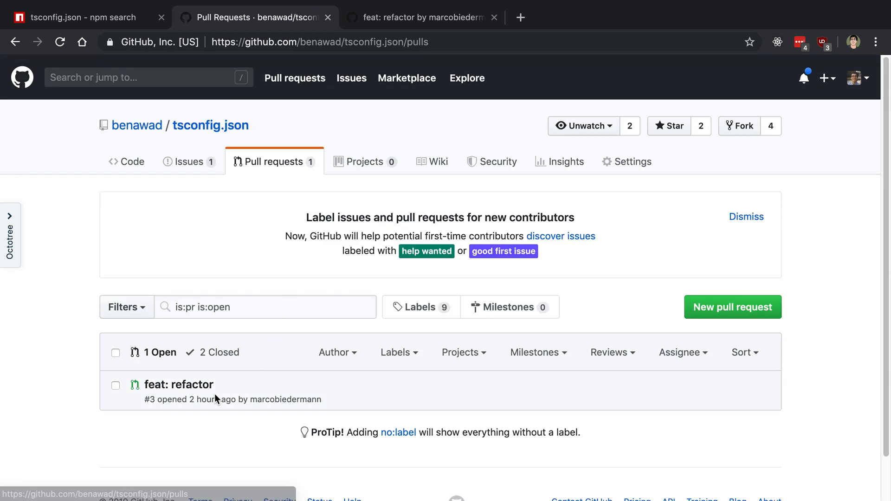
pyautogui.click(180, 384)
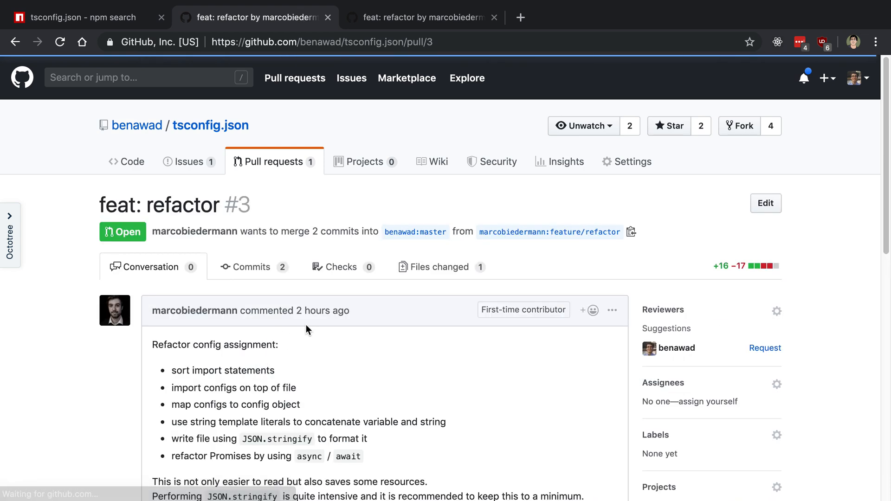
pyautogui.scroll(-3)
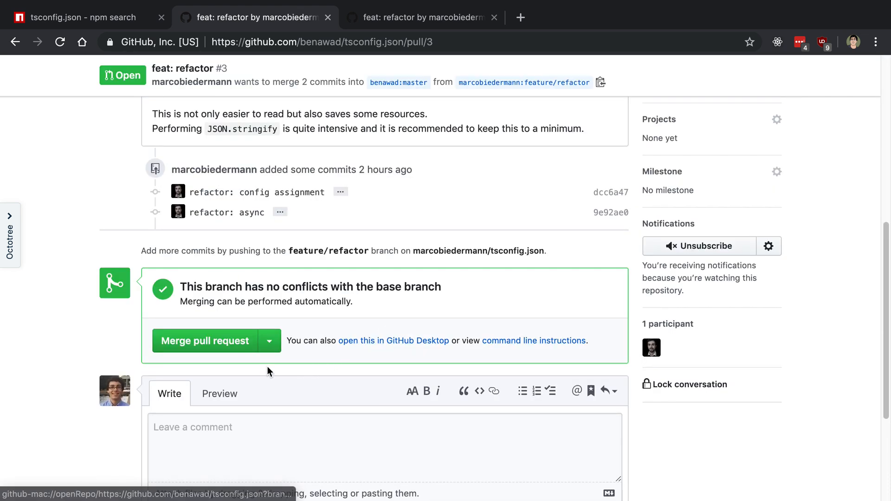
pyautogui.click(204, 340)
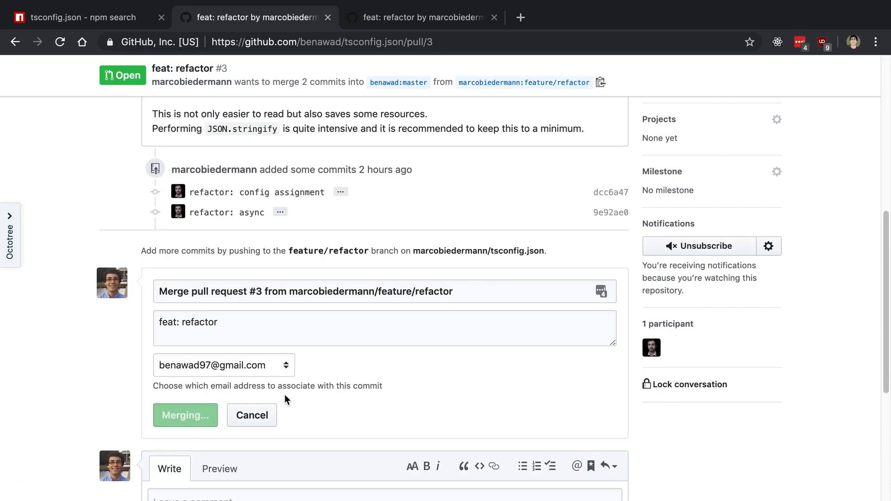
pyautogui.click(184, 415)
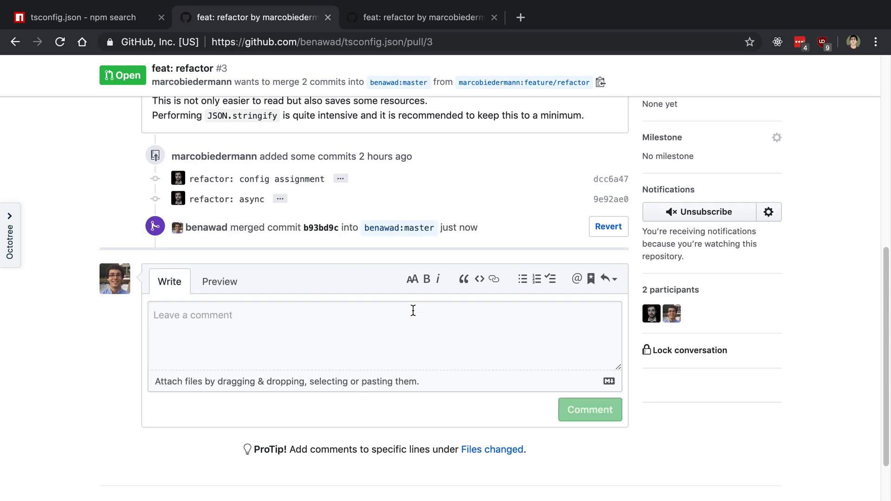
# Return to the tsconfig.json repository's main code page
pyautogui.scroll(3)
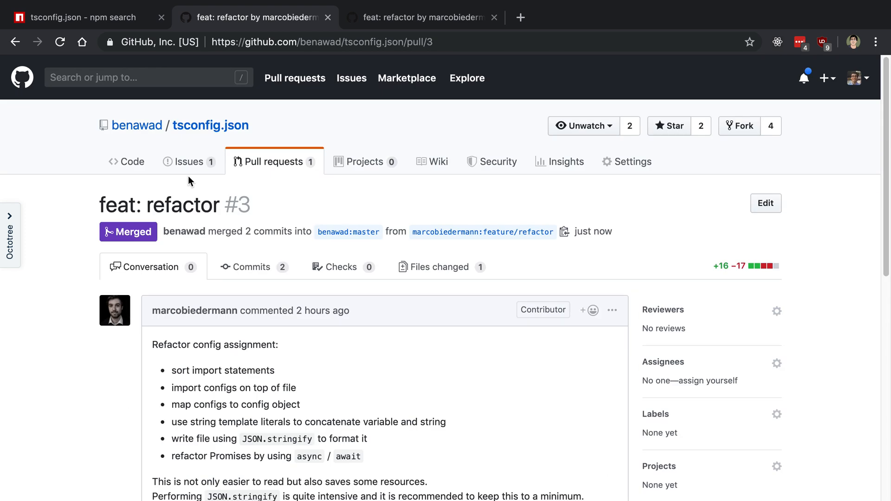
pyautogui.click(209, 125)
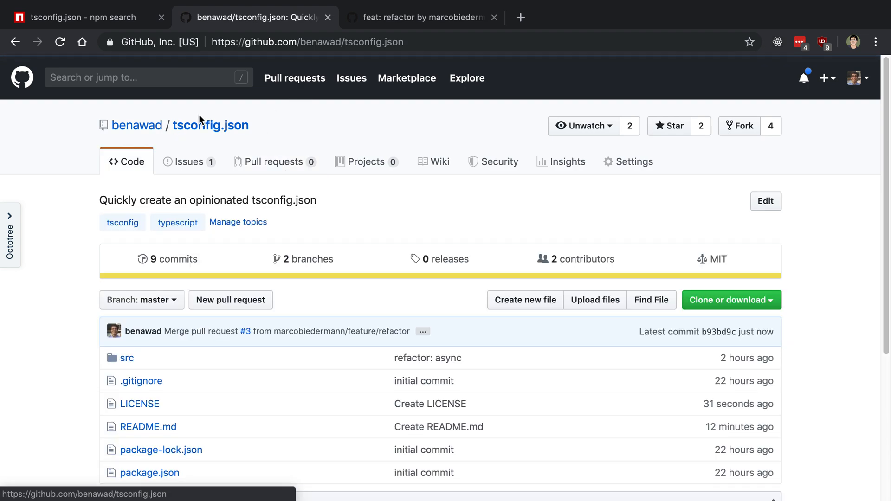
pyautogui.scroll(-3)
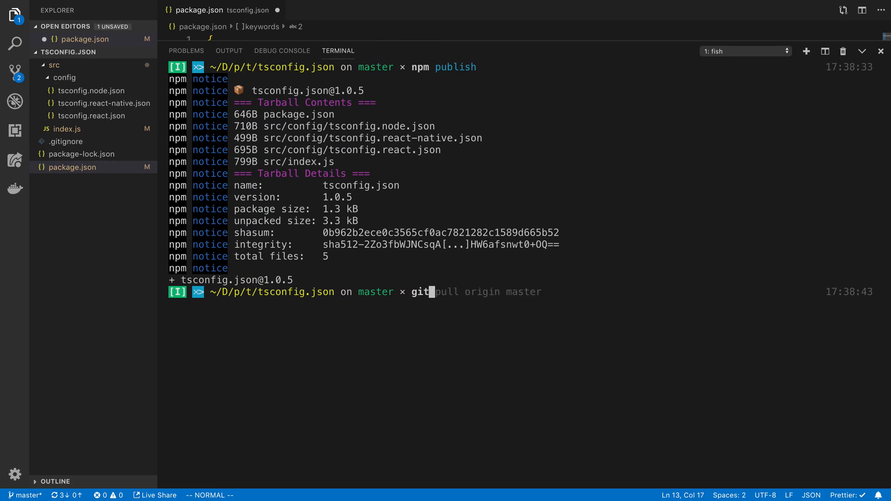
# Run git pull origin master, which aborts over src/index.js, and view uncommitted changes
pyautogui.press('Return')
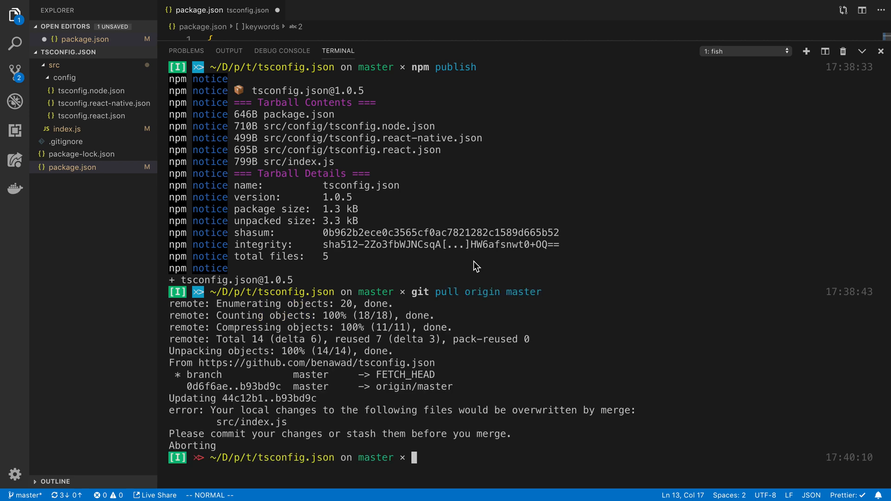
pyautogui.moveTo(253, 432)
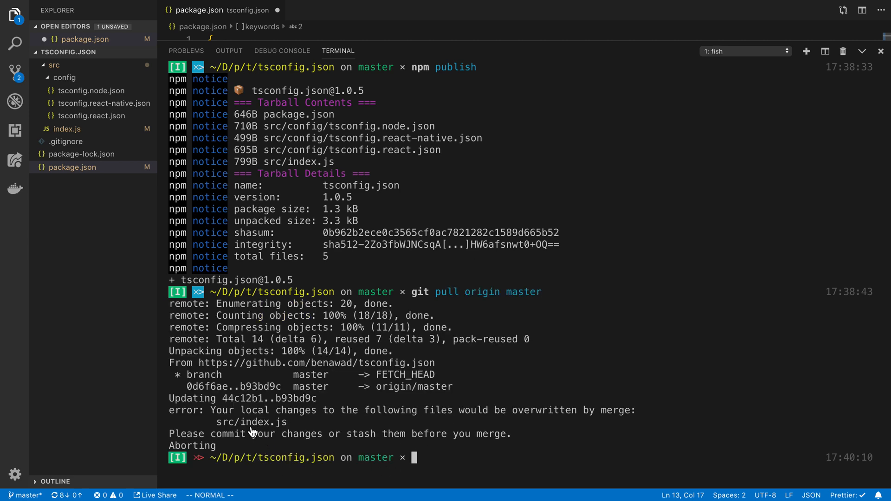
pyautogui.click(14, 70)
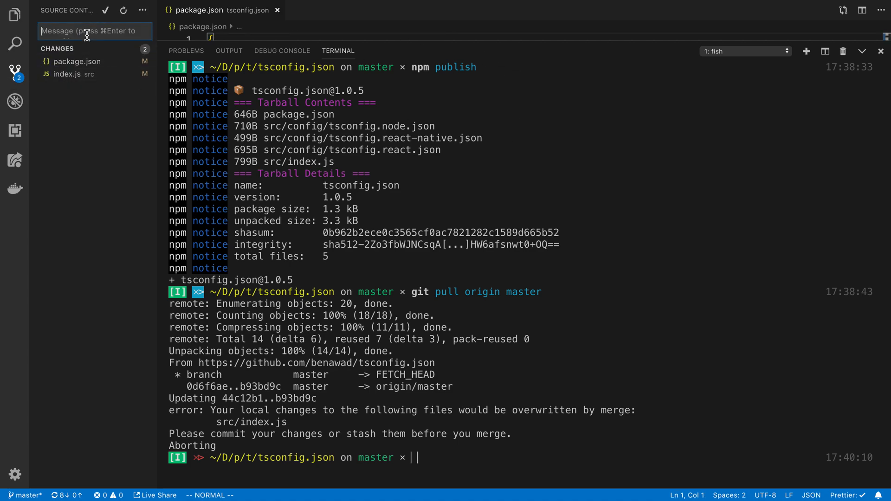
# Commit both files as 'add info to package.json for publish' and enter git pull origin master
pyautogui.write('add info')
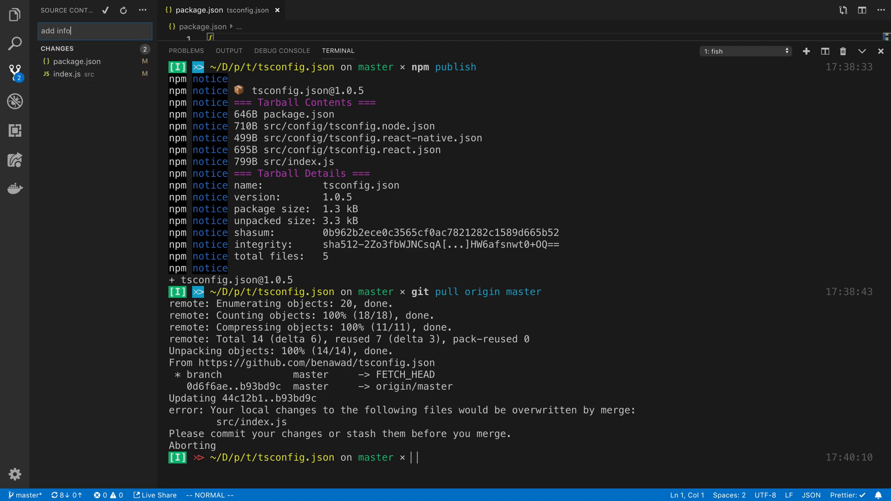
pyautogui.write('to package.')
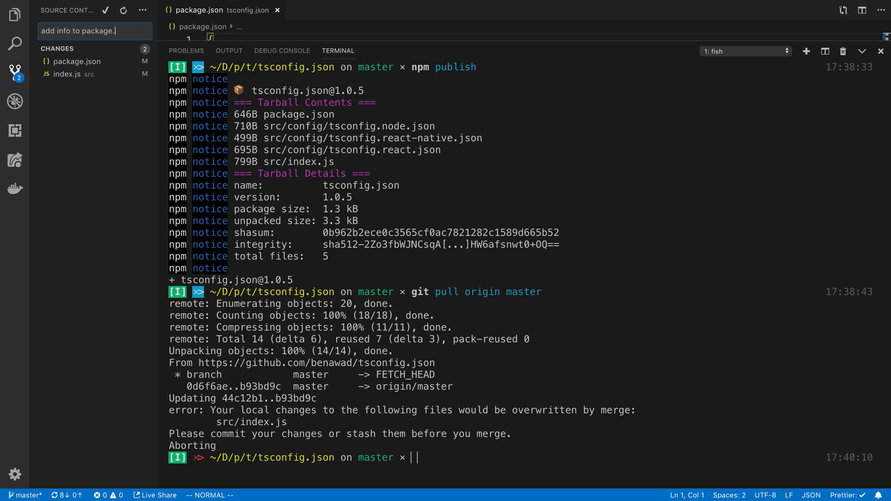
pyautogui.write('json for publishi')
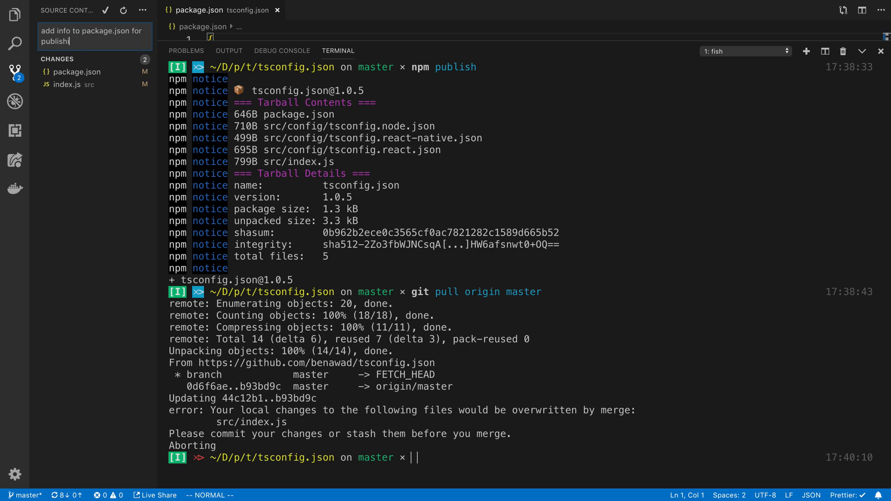
pyautogui.click(104, 10)
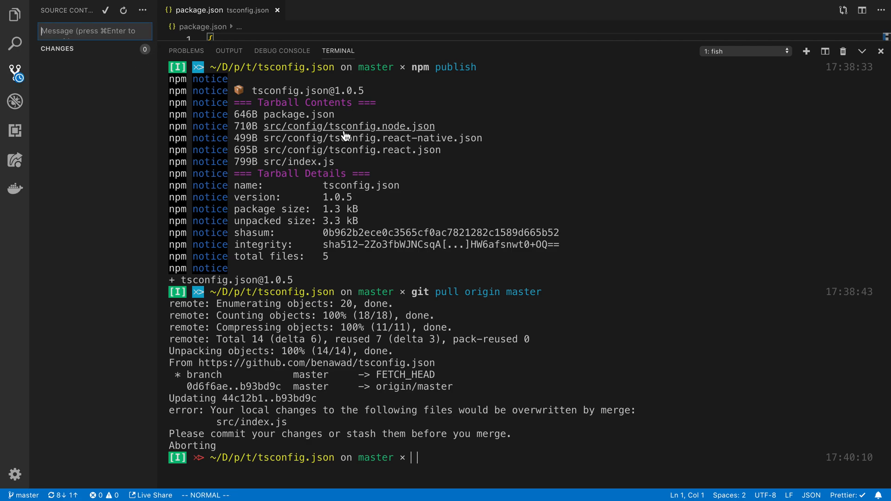
pyautogui.write('git pull origin master')
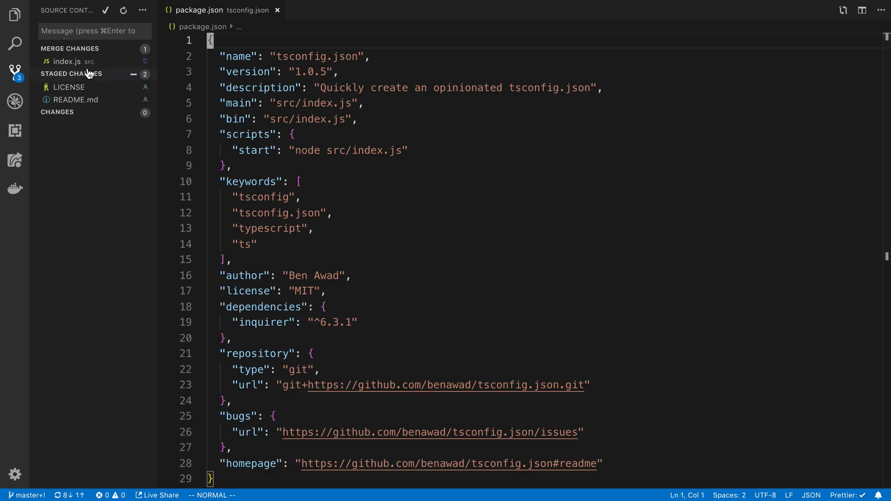
# Open index.js from Merge Changes to view the HEAD versus incoming conflict markers
pyautogui.click(66, 61)
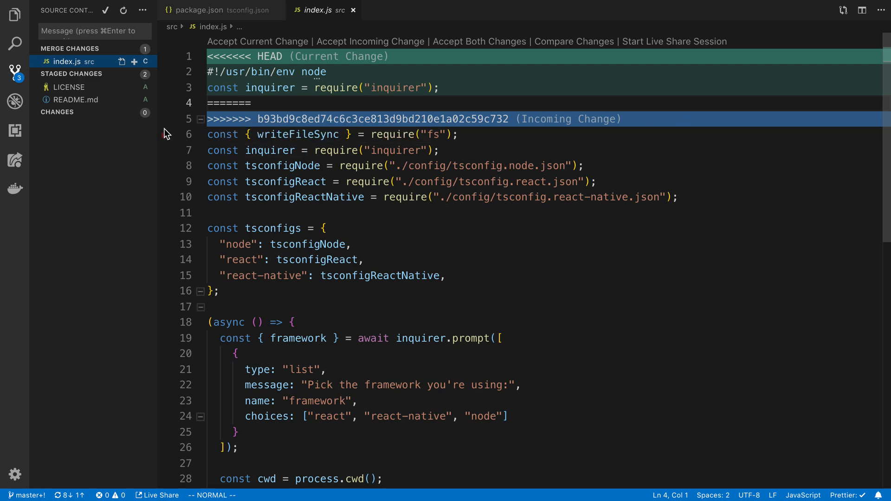
pyautogui.moveTo(77, 58)
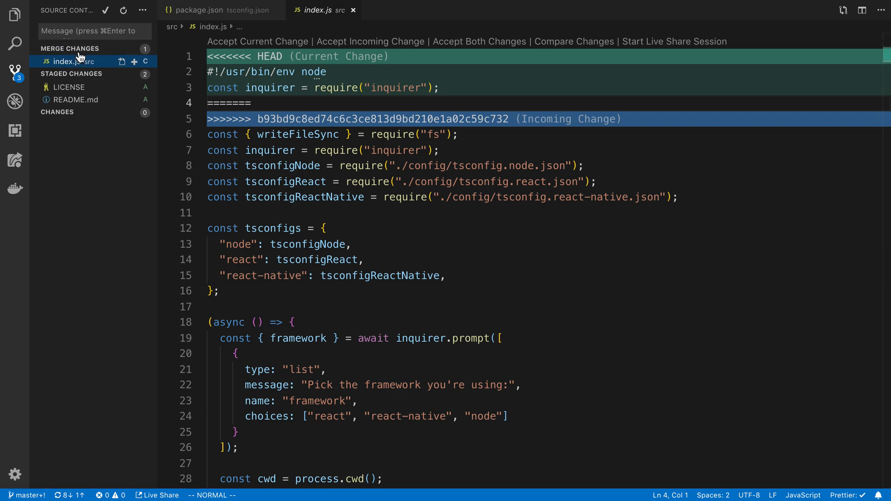
pyautogui.moveTo(67, 61)
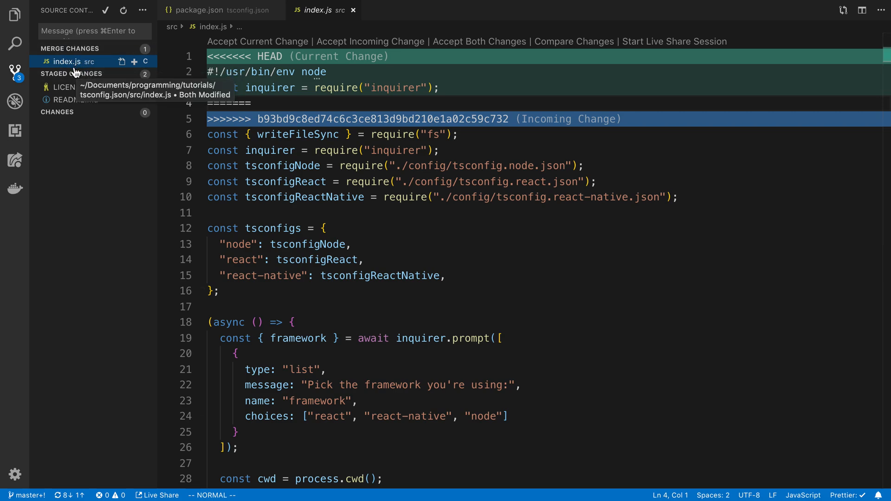
pyautogui.moveTo(357, 78)
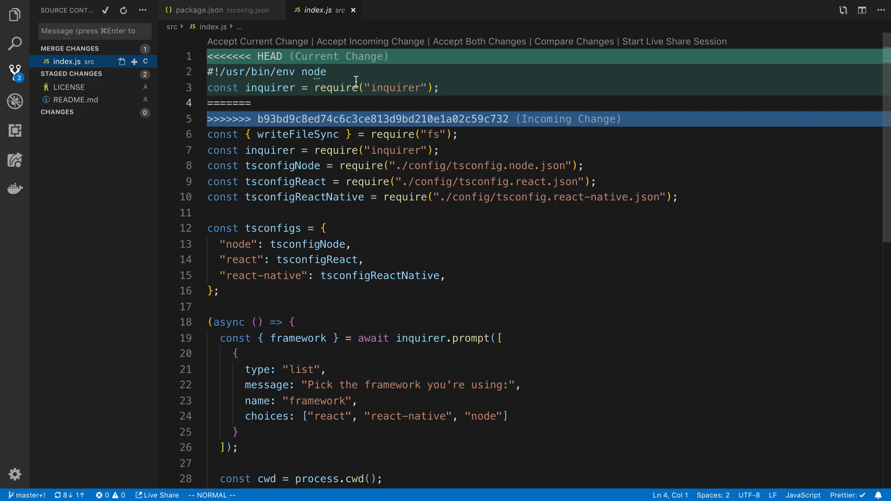
pyautogui.moveTo(318, 88)
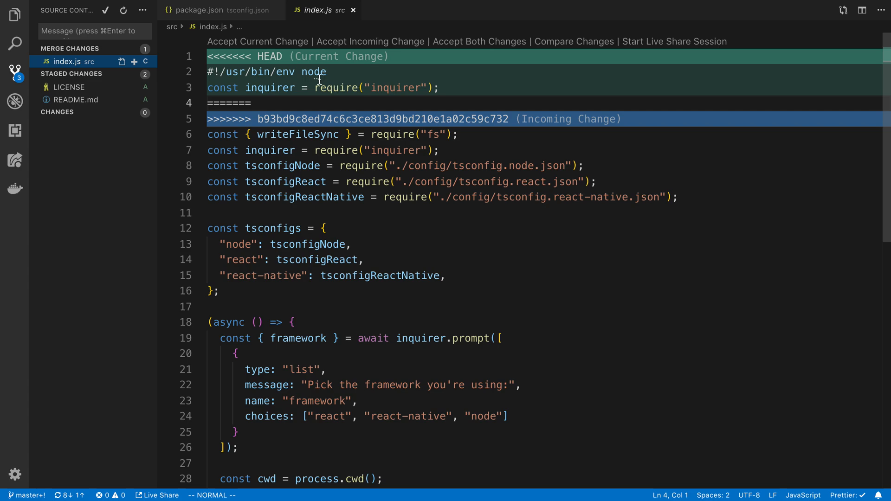
pyautogui.moveTo(423, 86)
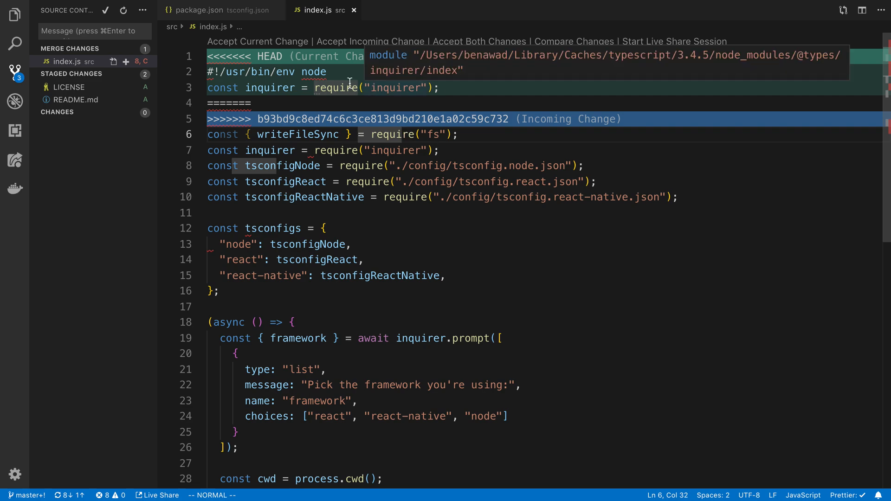
pyautogui.moveTo(370, 41)
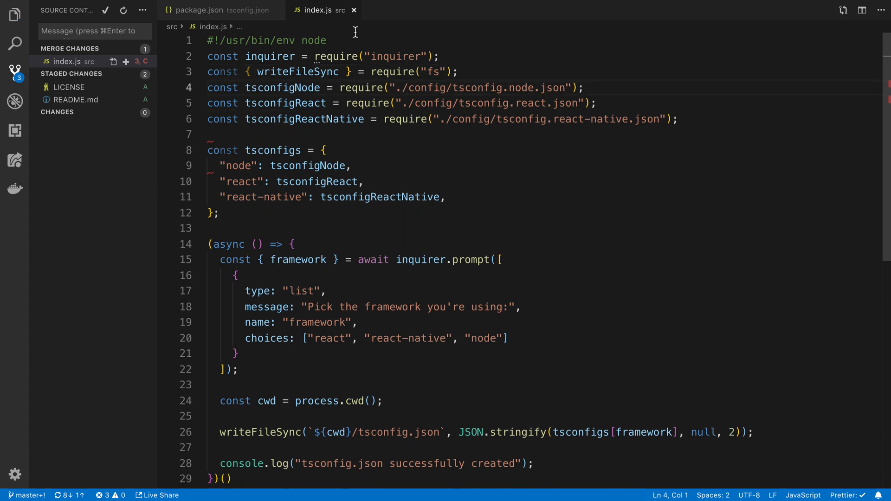
pyautogui.moveTo(570, 83)
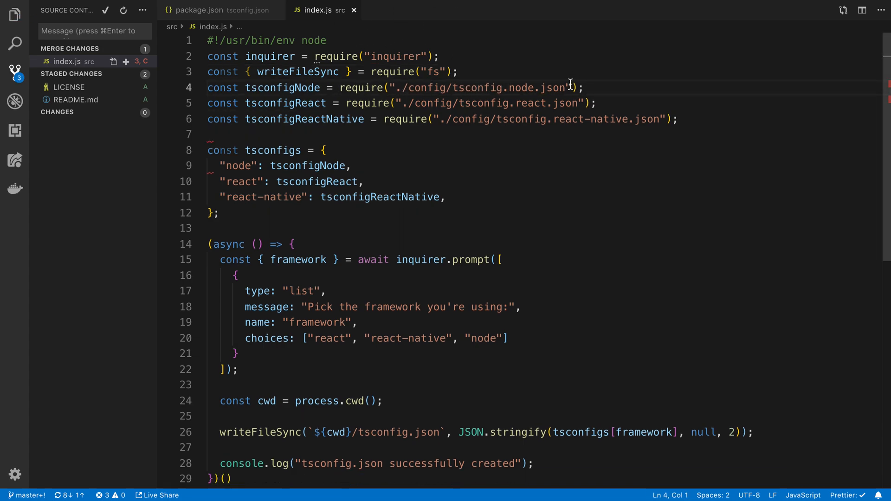
pyautogui.moveTo(68, 87)
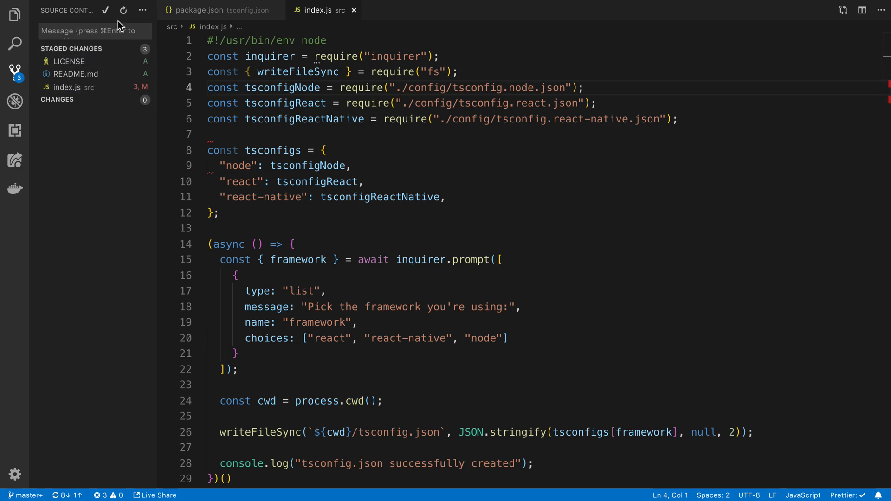
# Enter the commit message 'merge' and commit the resolved LICENSE, README.md and index.js changes
pyautogui.write('merge')
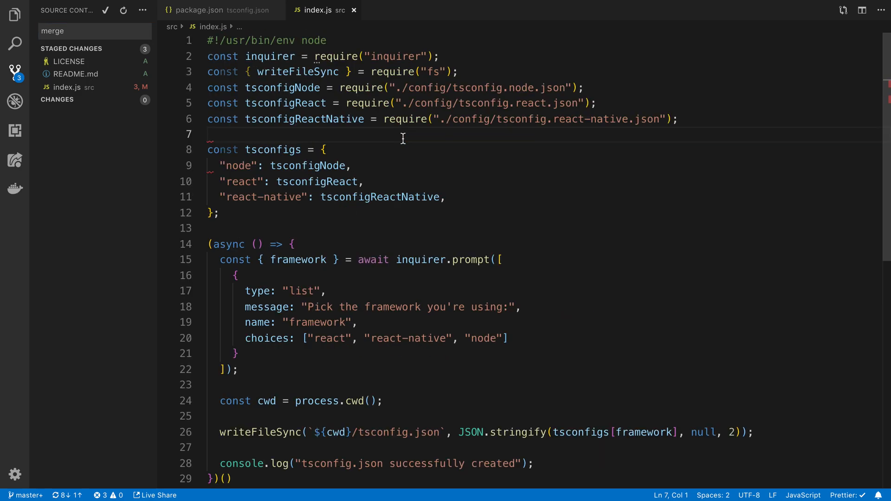
pyautogui.write('res')
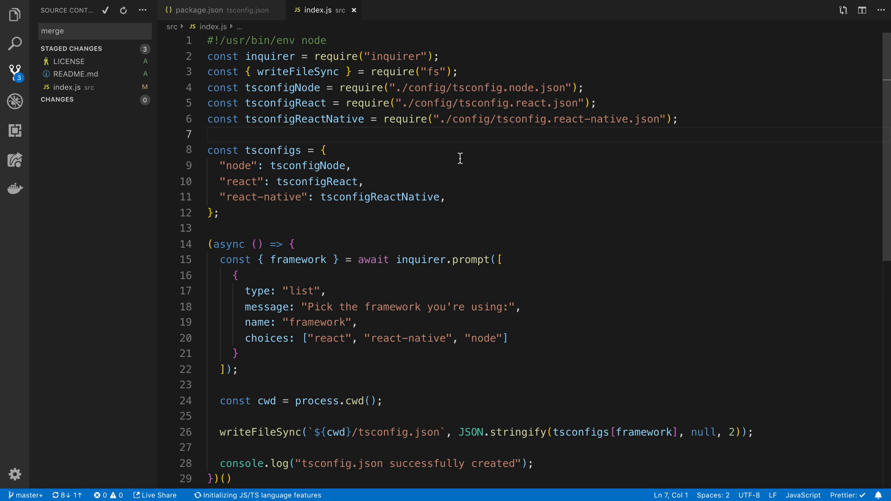
pyautogui.moveTo(315, 138)
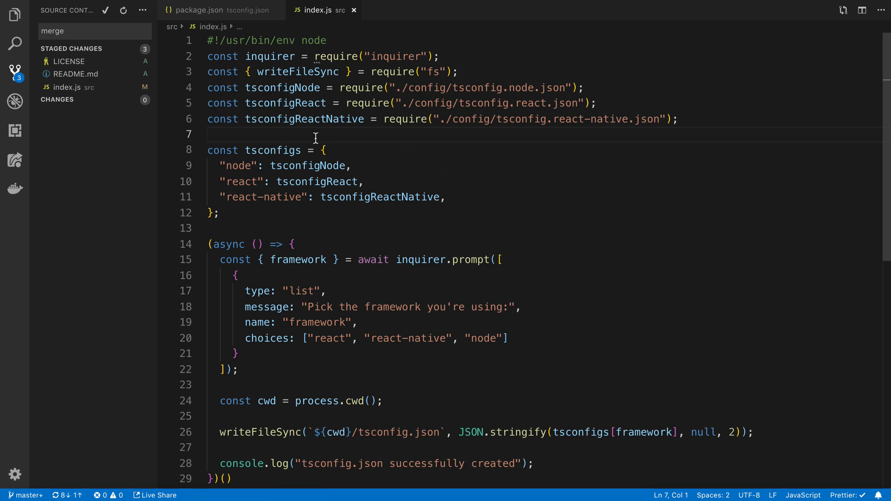
pyautogui.moveTo(235, 135)
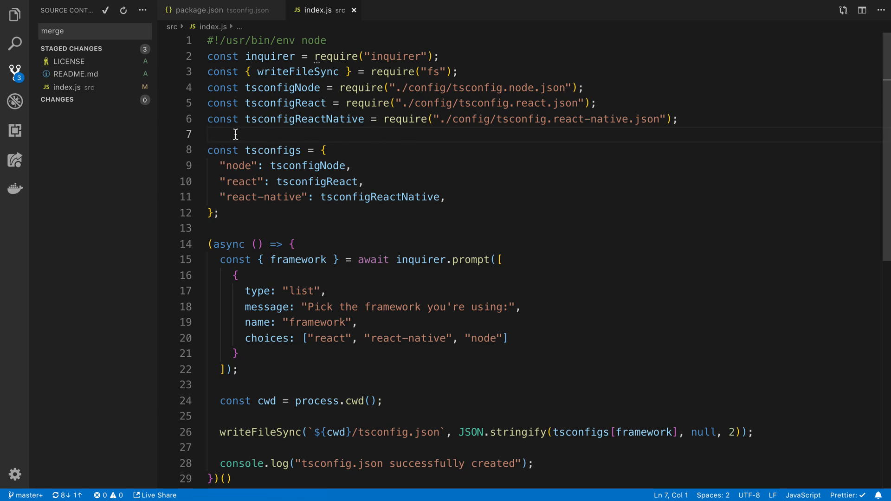
pyautogui.click(94, 35)
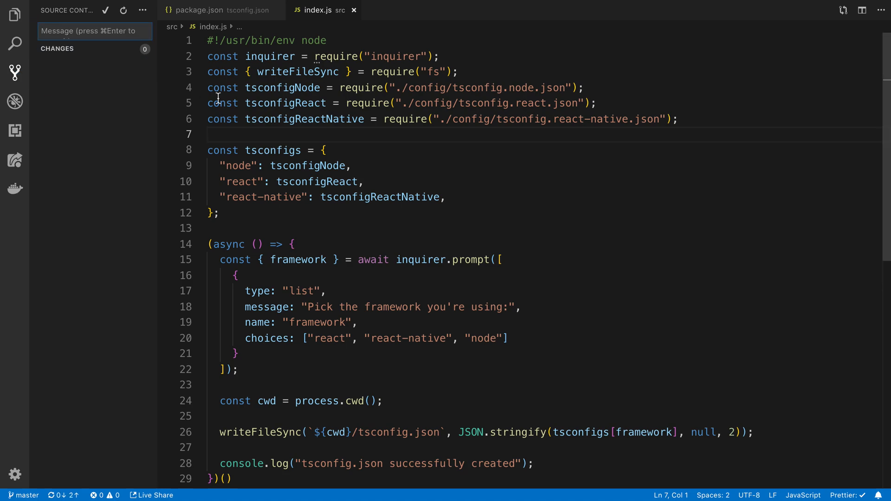
# Run npm publish, then publish again with a bumped version after 1.0.5 is rejected
pyautogui.click(15, 14)
pyautogui.write('npm publish')
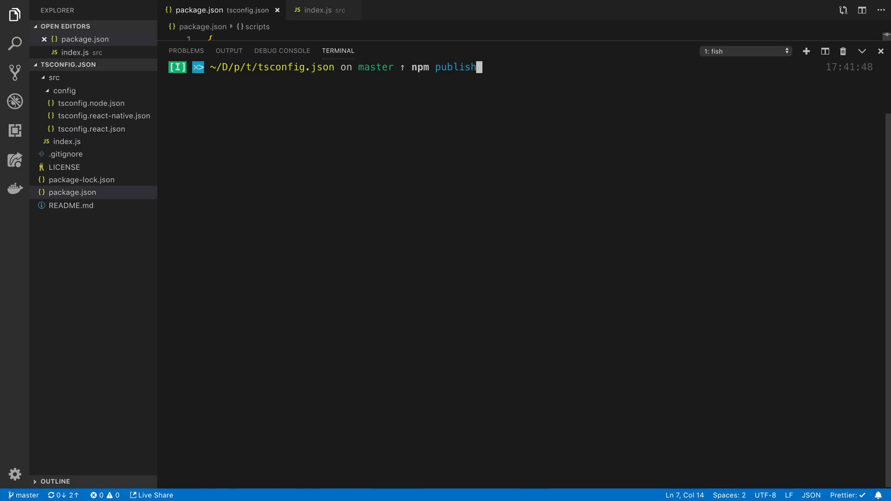
pyautogui.press('Return')
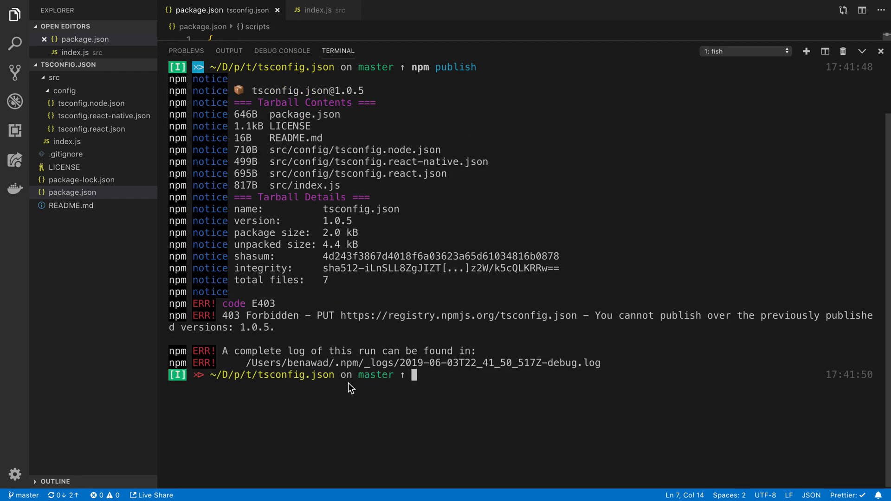
pyautogui.moveTo(720, 322)
pyautogui.write('npm publish')
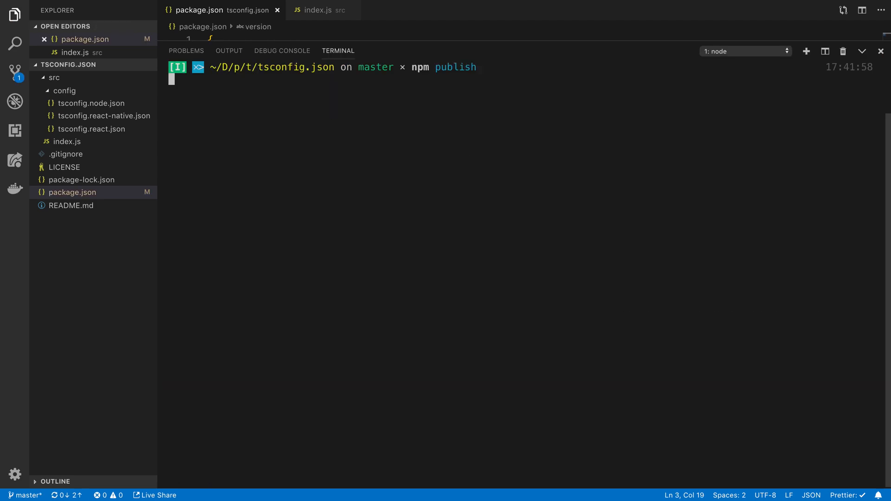
pyautogui.press('Return')
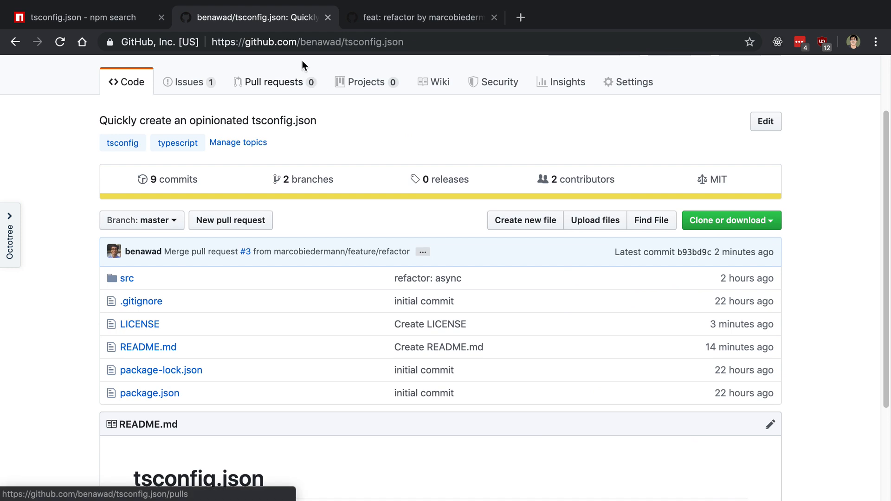
# Open the tsconfig.json package page on npm and check version 1.0.6 and its repository link
pyautogui.click(82, 17)
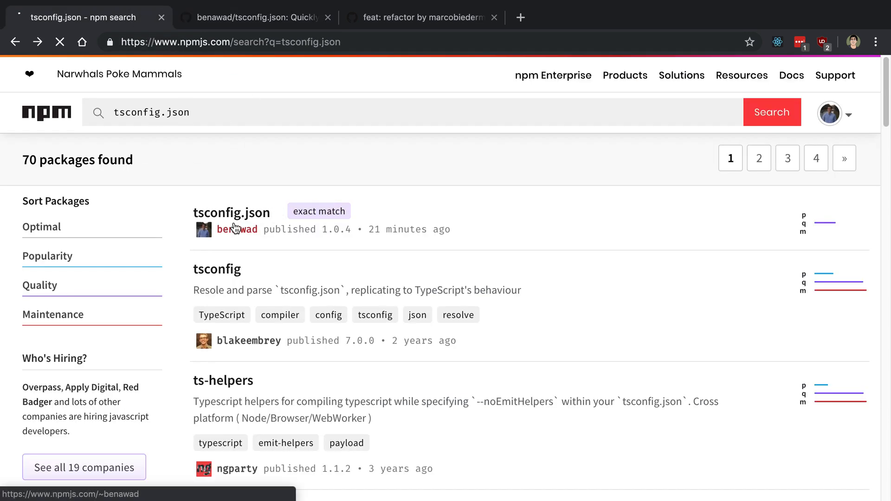
pyautogui.click(237, 228)
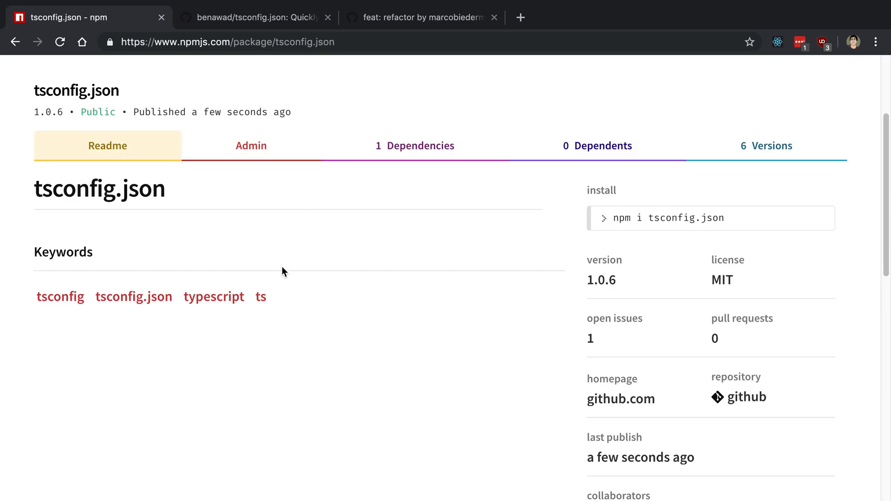
pyautogui.scroll(-3)
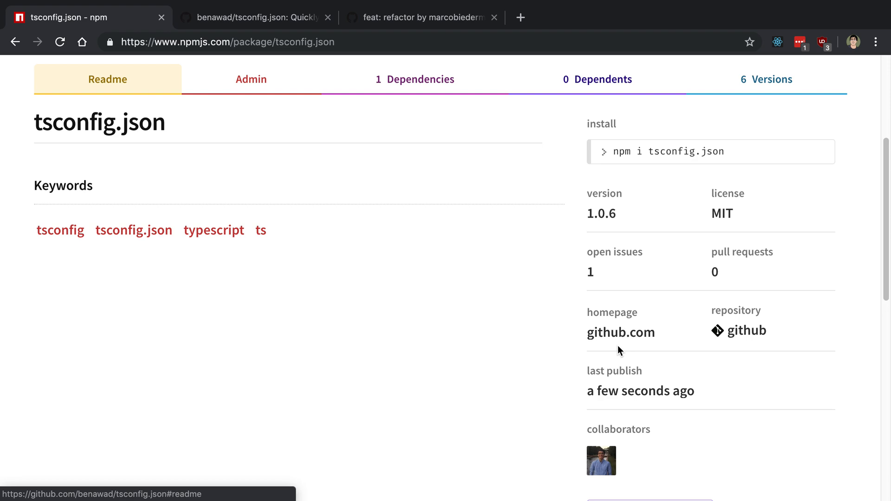
pyautogui.moveTo(523, 369)
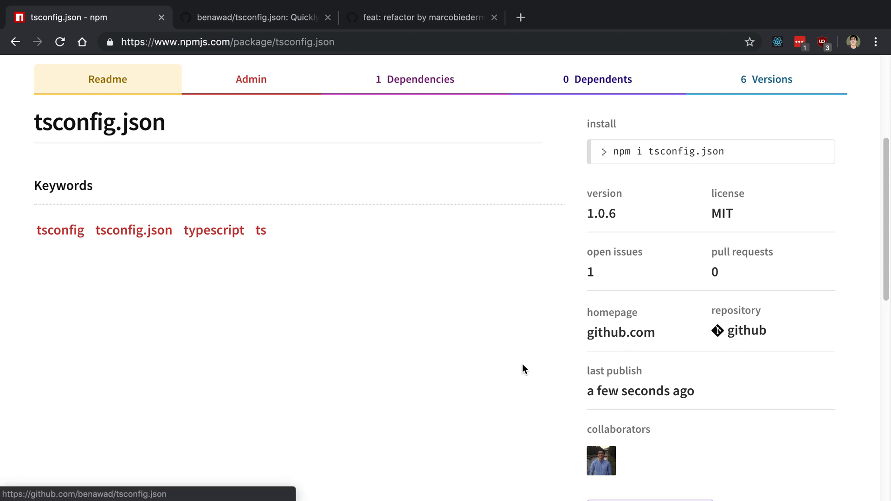
pyautogui.scroll(3)
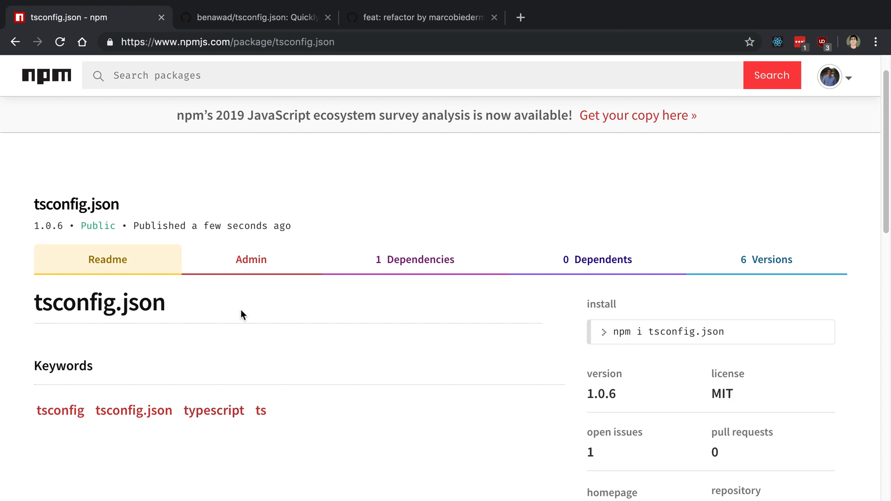
pyautogui.scroll(-3)
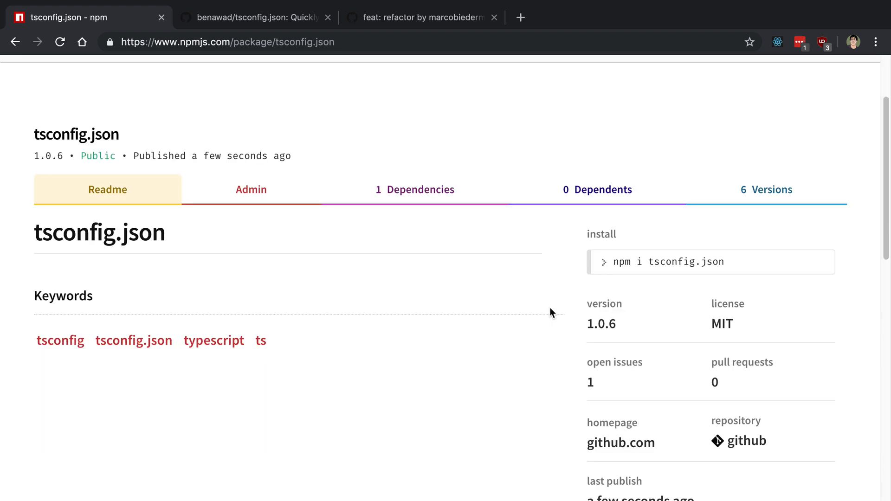
pyautogui.moveTo(526, 345)
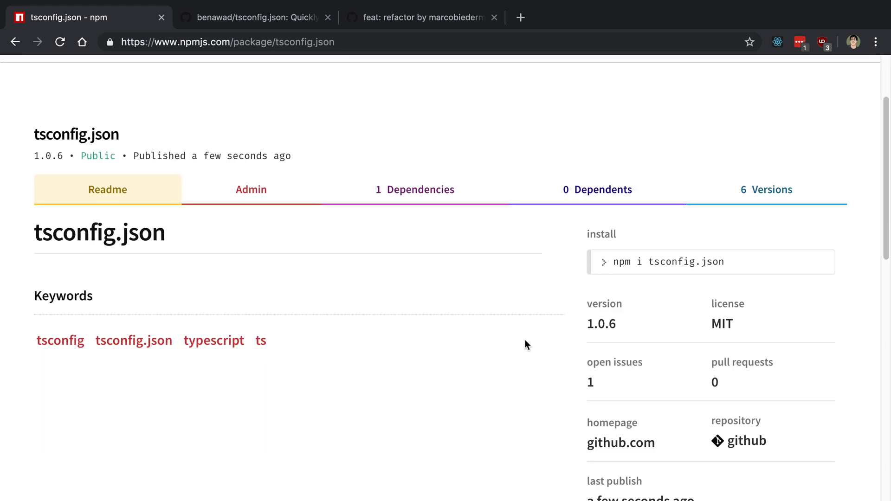
pyautogui.moveTo(544, 261)
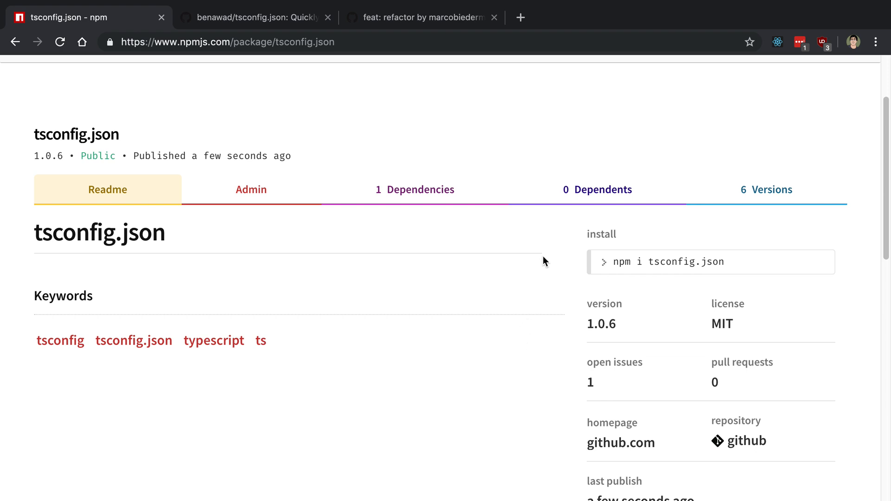
pyautogui.moveTo(732, 231)
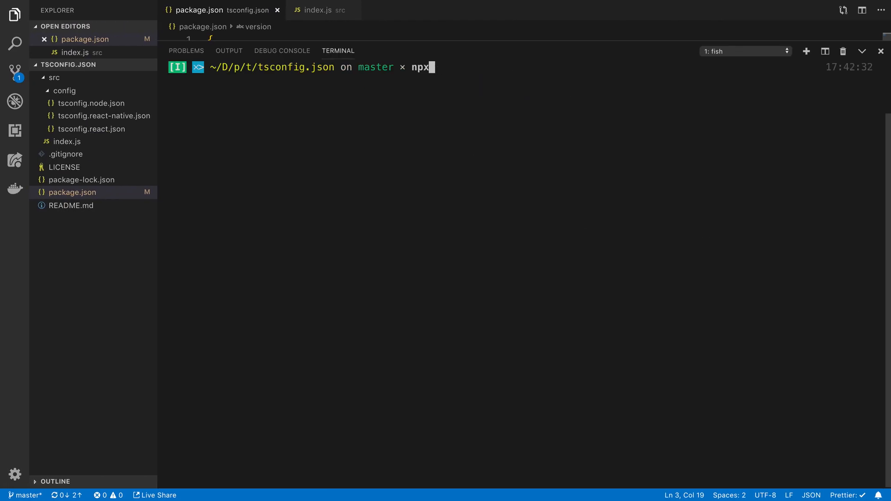
# Run 'npx tsconfig.json' in the terminal, abandoning the stray react-native-image-picker install
pyautogui.write('tsconfig.json')
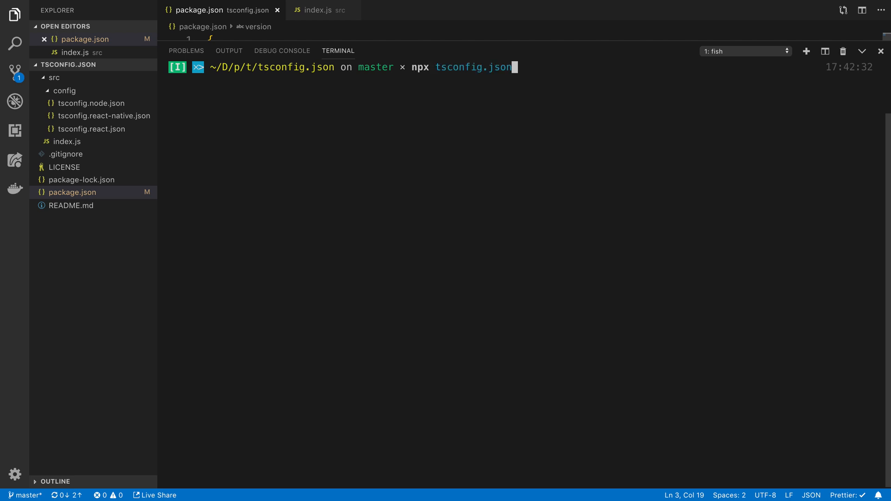
pyautogui.moveTo(467, 74)
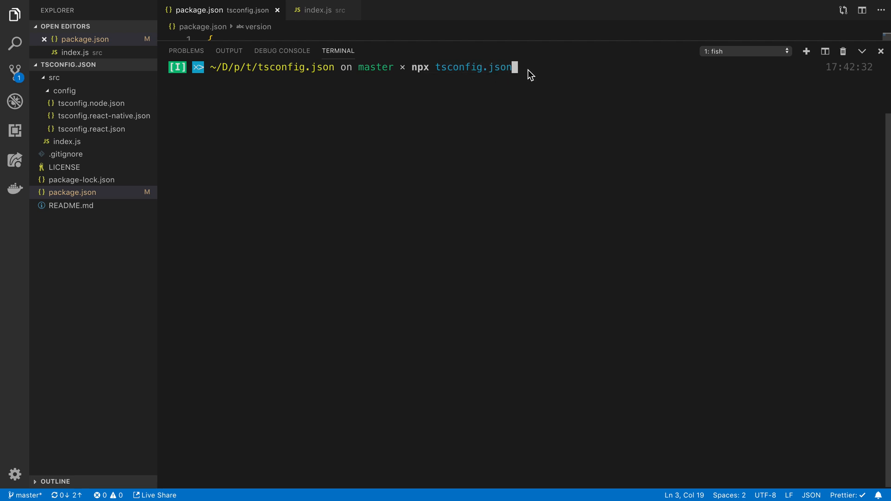
pyautogui.write('npm i react-native-image-picker')
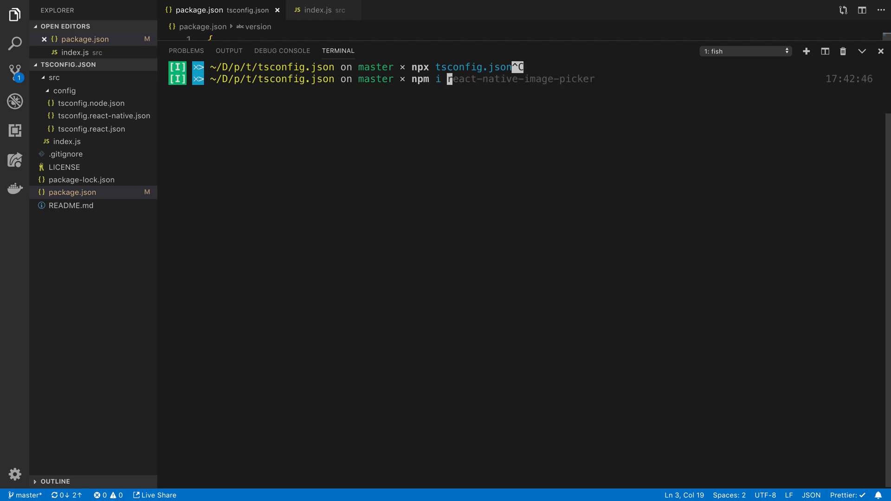
pyautogui.write('tsconfig.js')
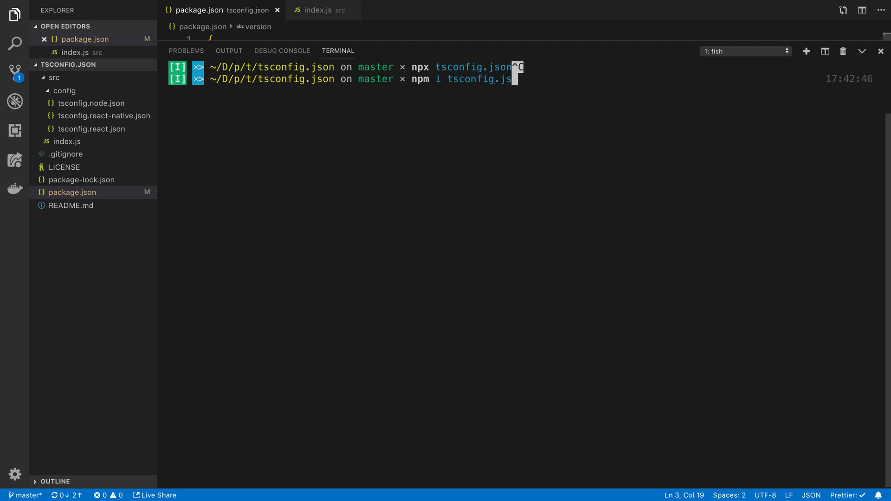
pyautogui.press('Return')
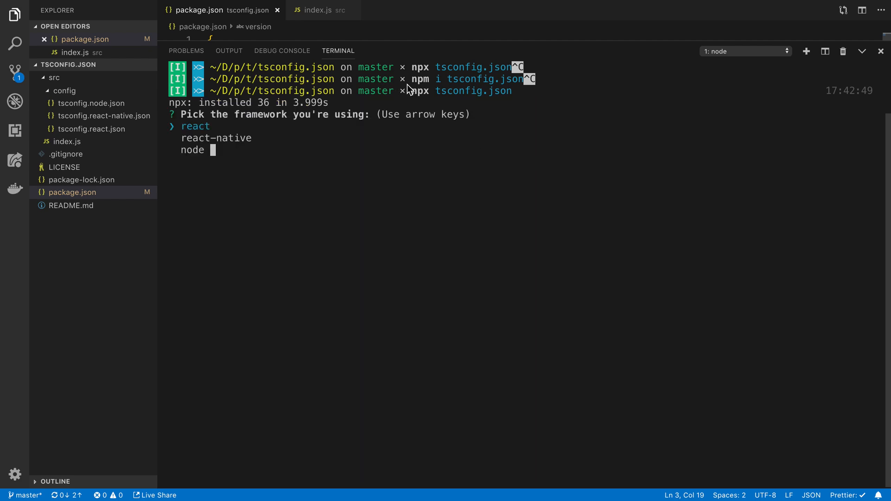
pyautogui.moveTo(278, 139)
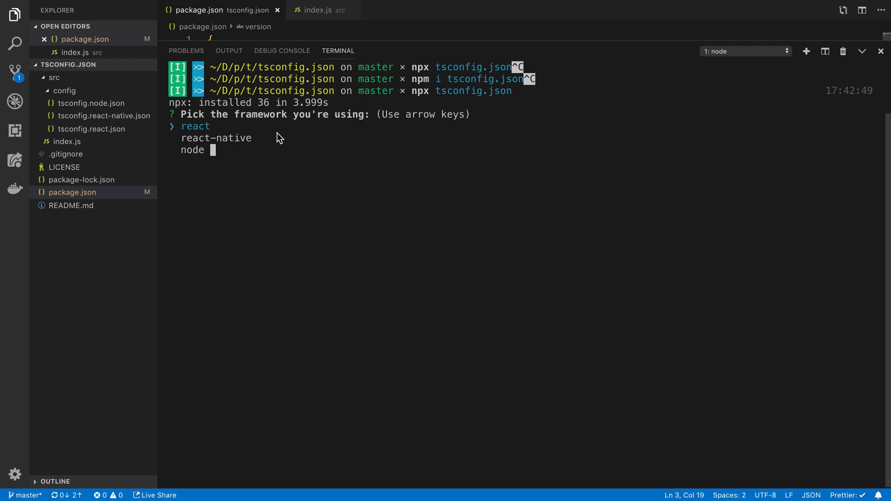
pyautogui.moveTo(318, 130)
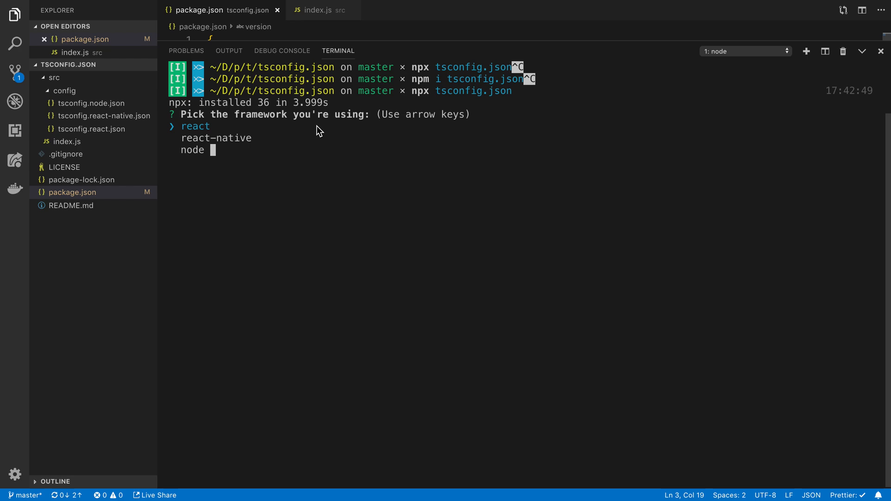
# Choose node at the framework prompt, then right-click the generated tsconfig.json to delete it
pyautogui.press('down')
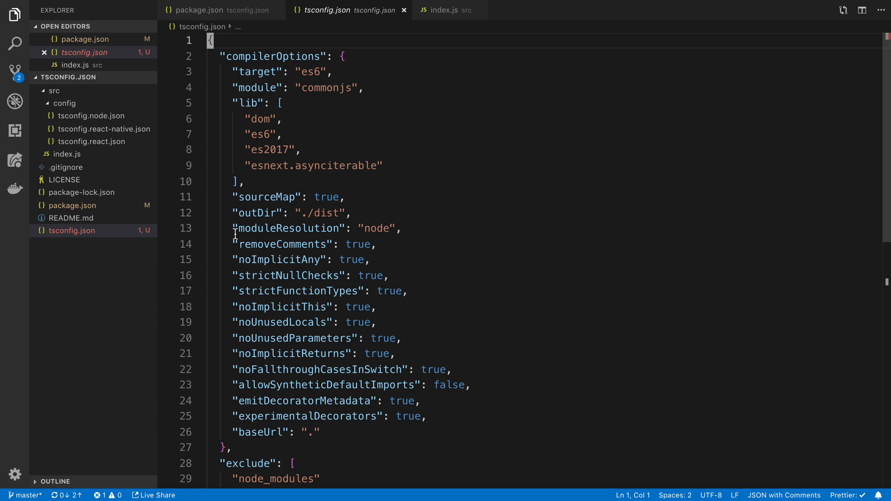
pyautogui.rightClick(73, 192)
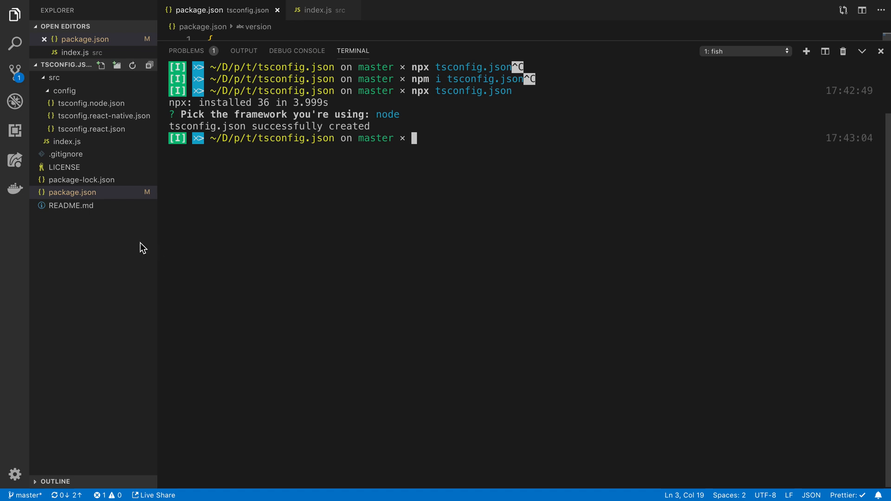
pyautogui.moveTo(757, 245)
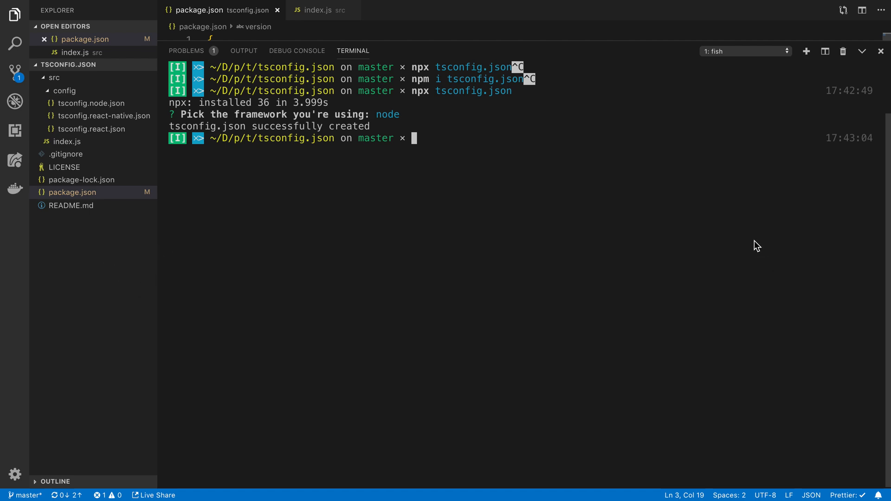